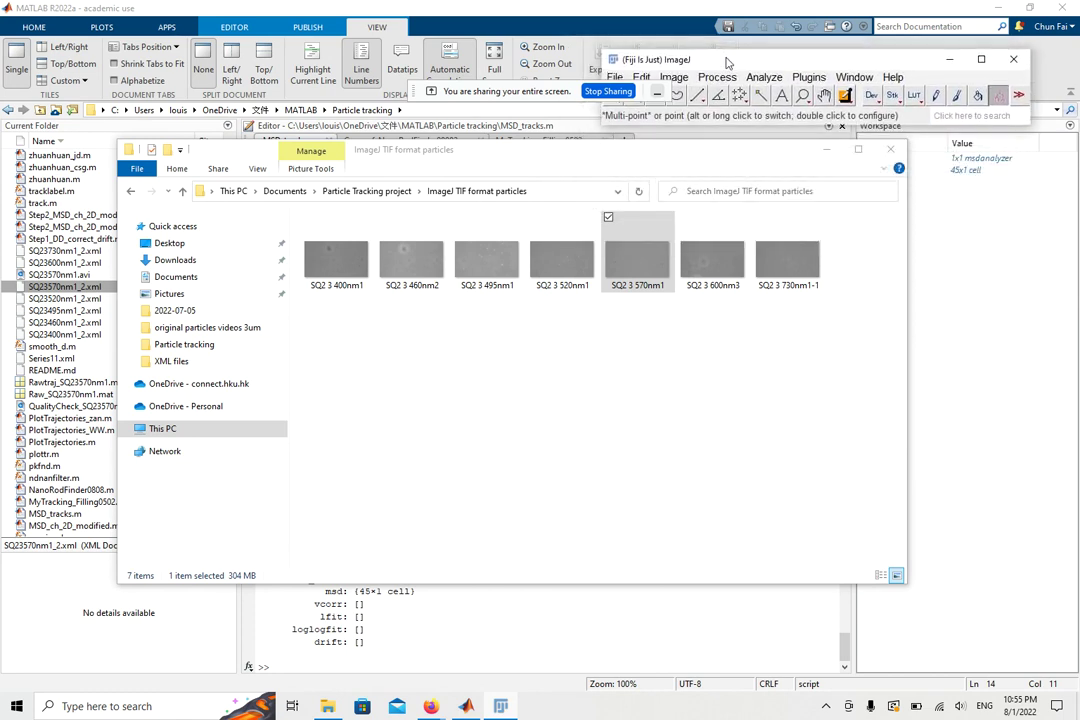
# Step: Open SQ2 3 570nm1.tif in Fiji as a 154-frame image stack
pyautogui.click(637, 250)
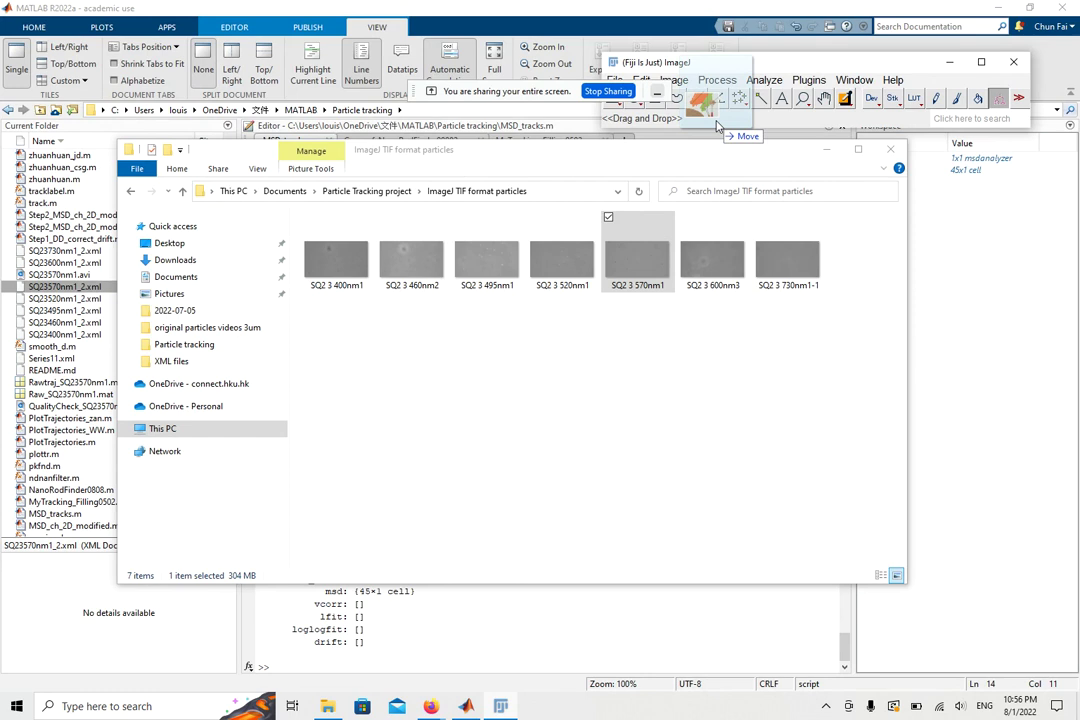
pyautogui.doubleClick(637, 250)
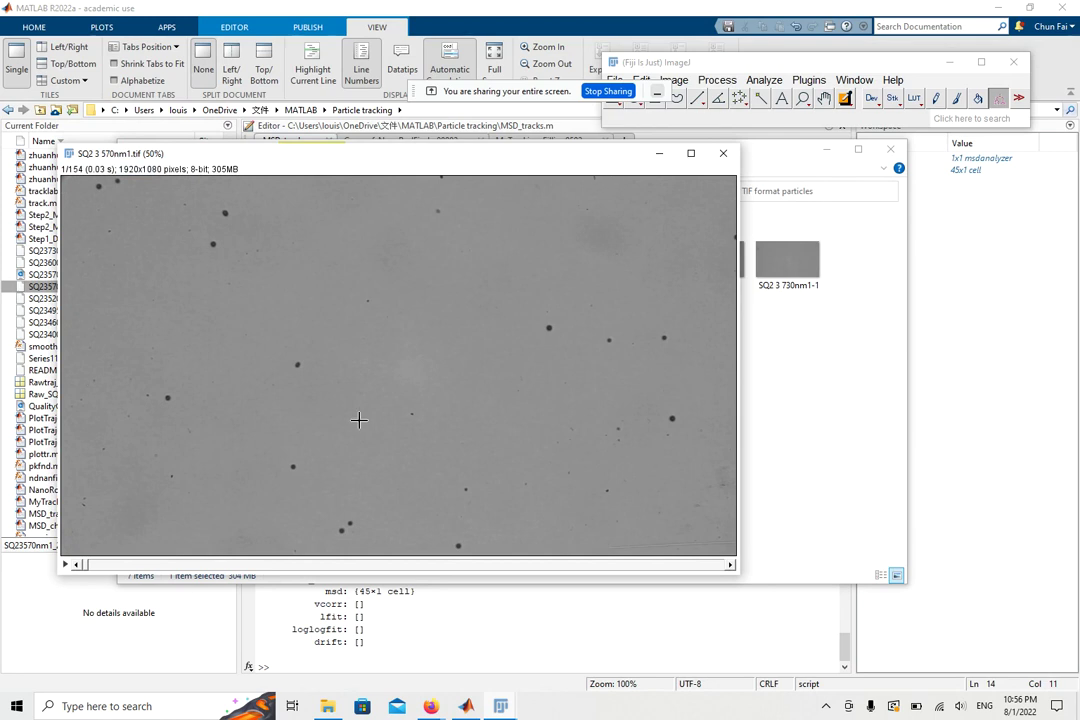
pyautogui.moveTo(465, 184)
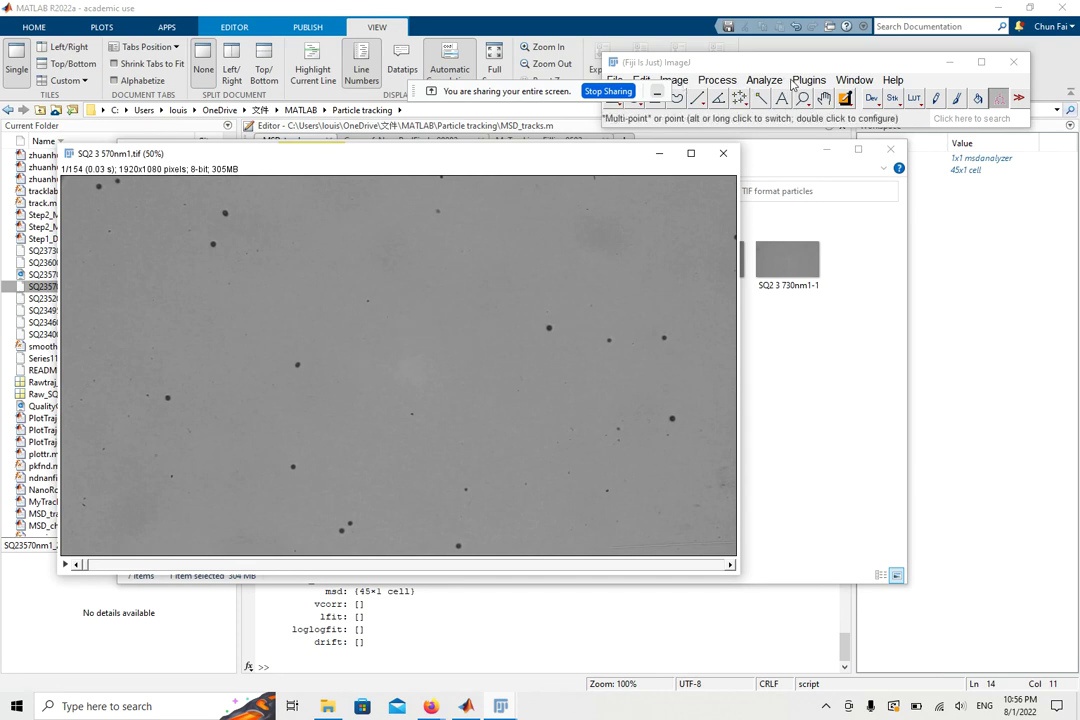
pyautogui.moveTo(808, 88)
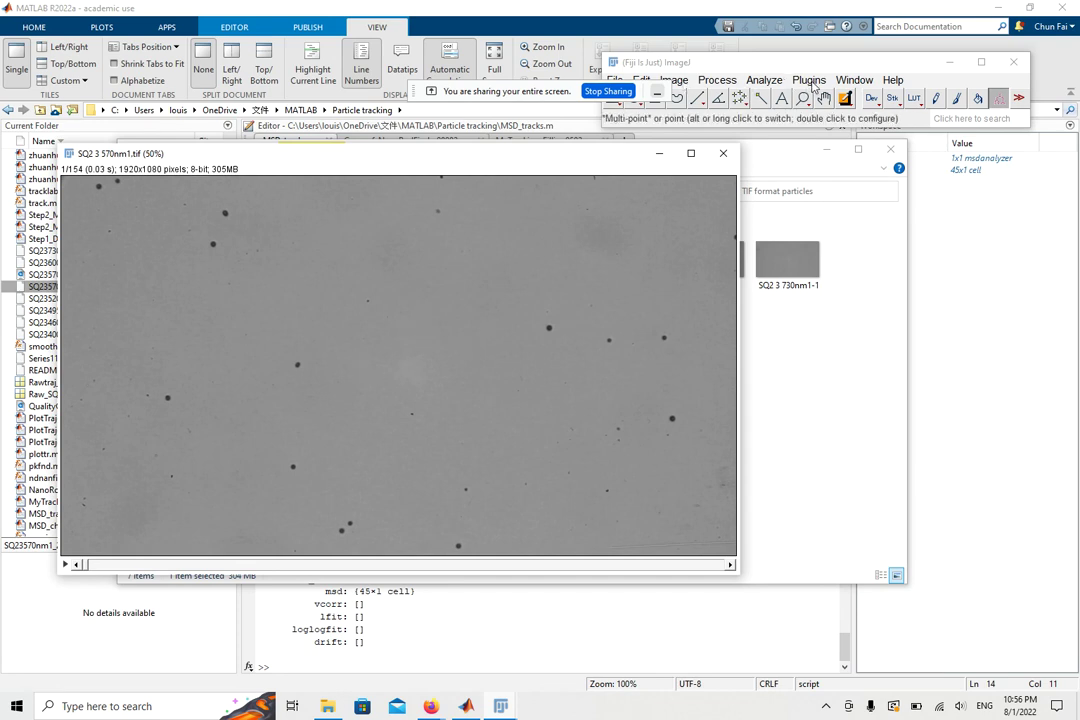
# Step: Launch TrackMate on SQ23570nm1, swapping Z and T so its 154 slices become frames
pyautogui.click(809, 79)
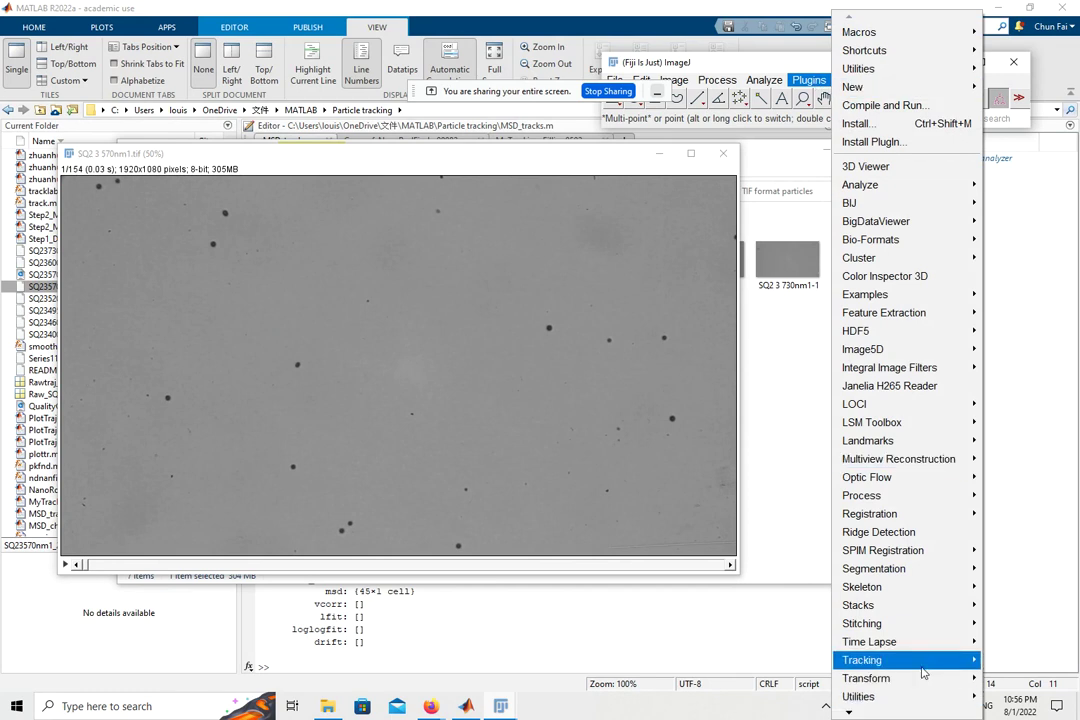
pyautogui.moveTo(861, 659)
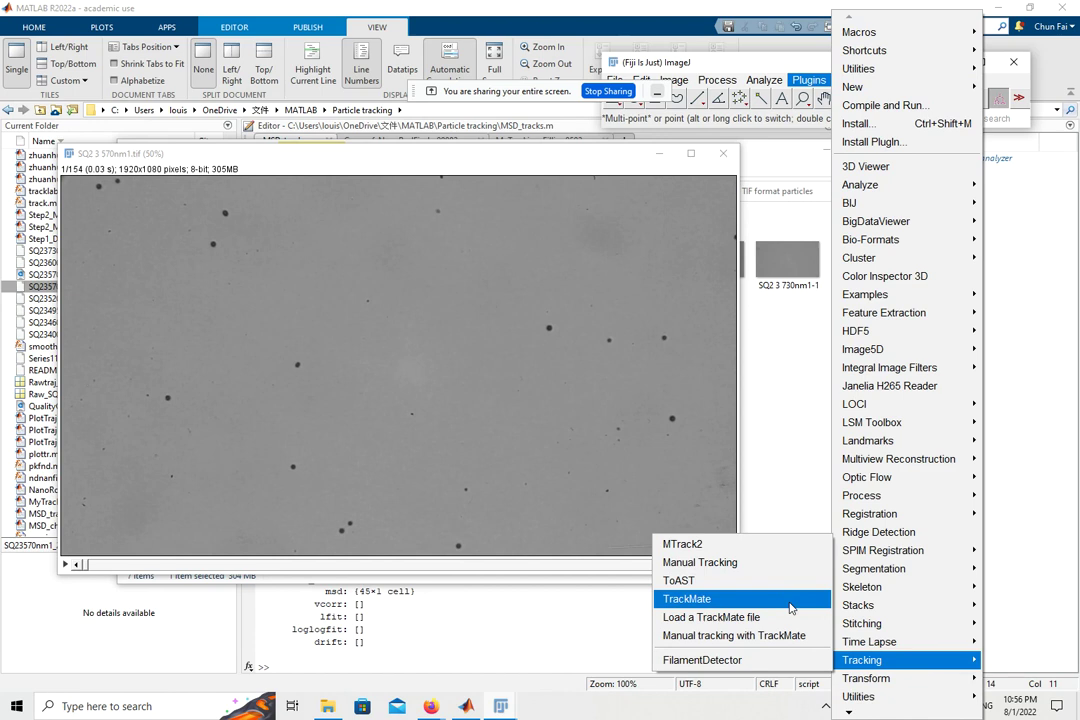
pyautogui.click(687, 598)
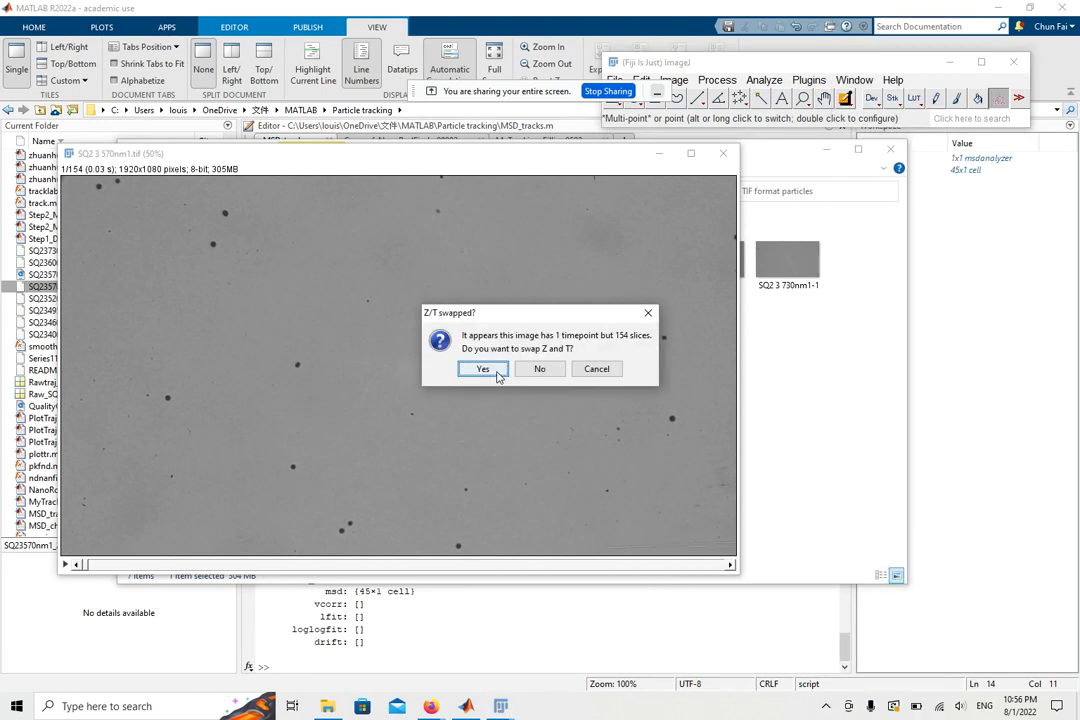
pyautogui.click(483, 369)
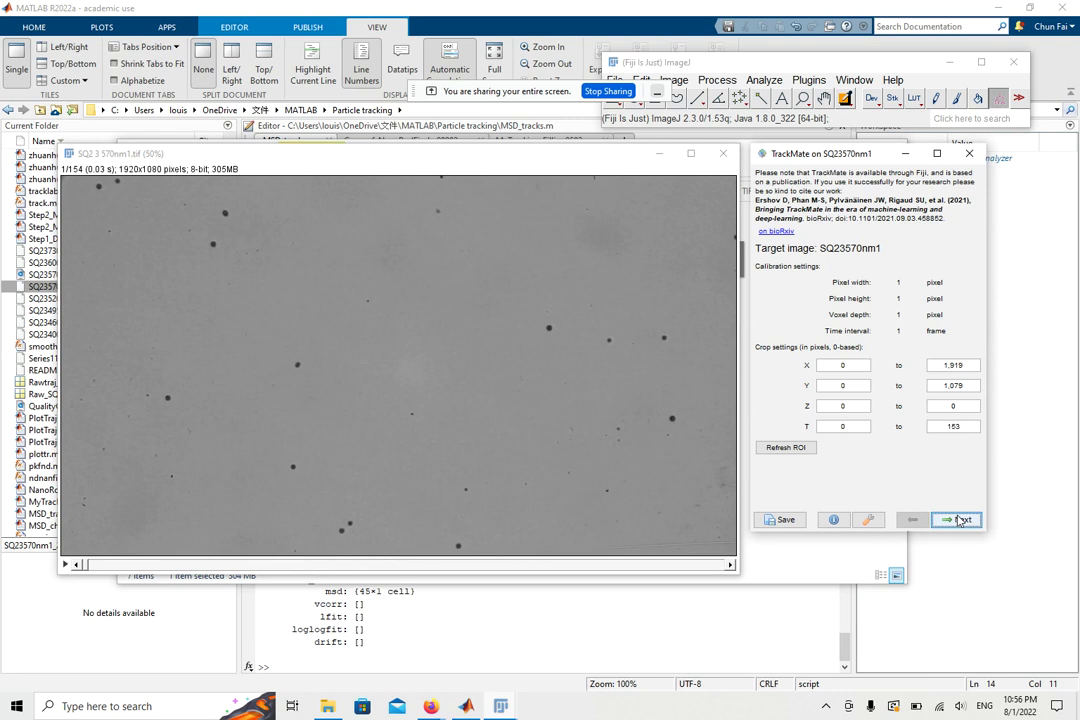
# Step: Run the Thresholding detector at intensity 149 on every frame, finding 8461 spots
pyautogui.click(956, 519)
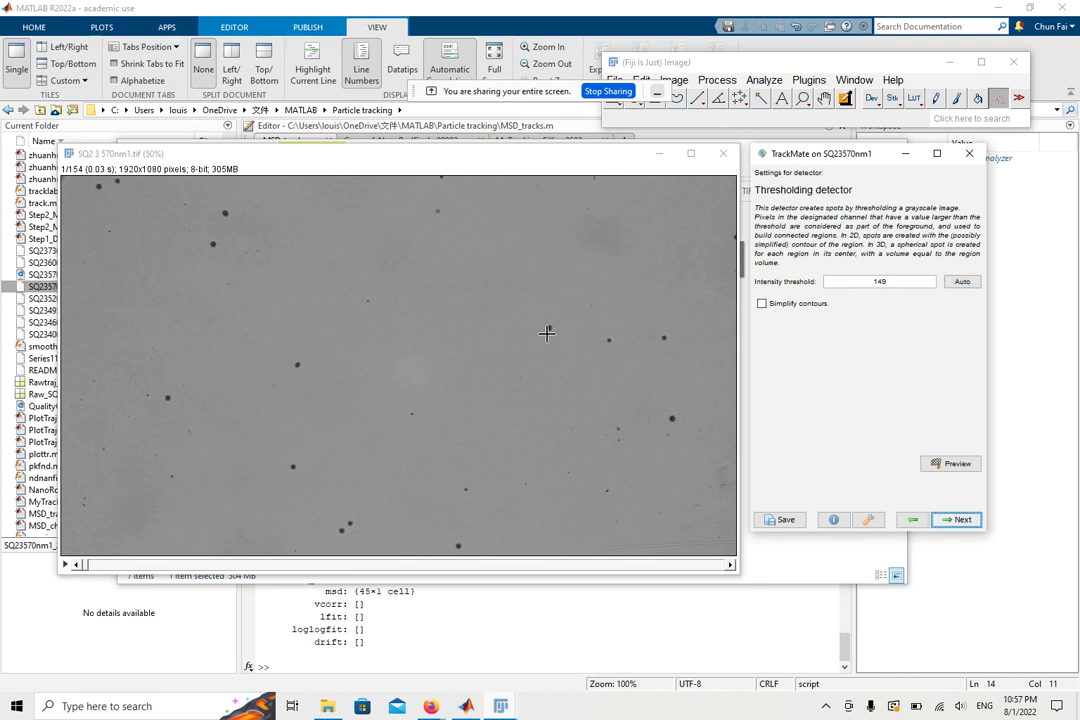
pyautogui.click(880, 281)
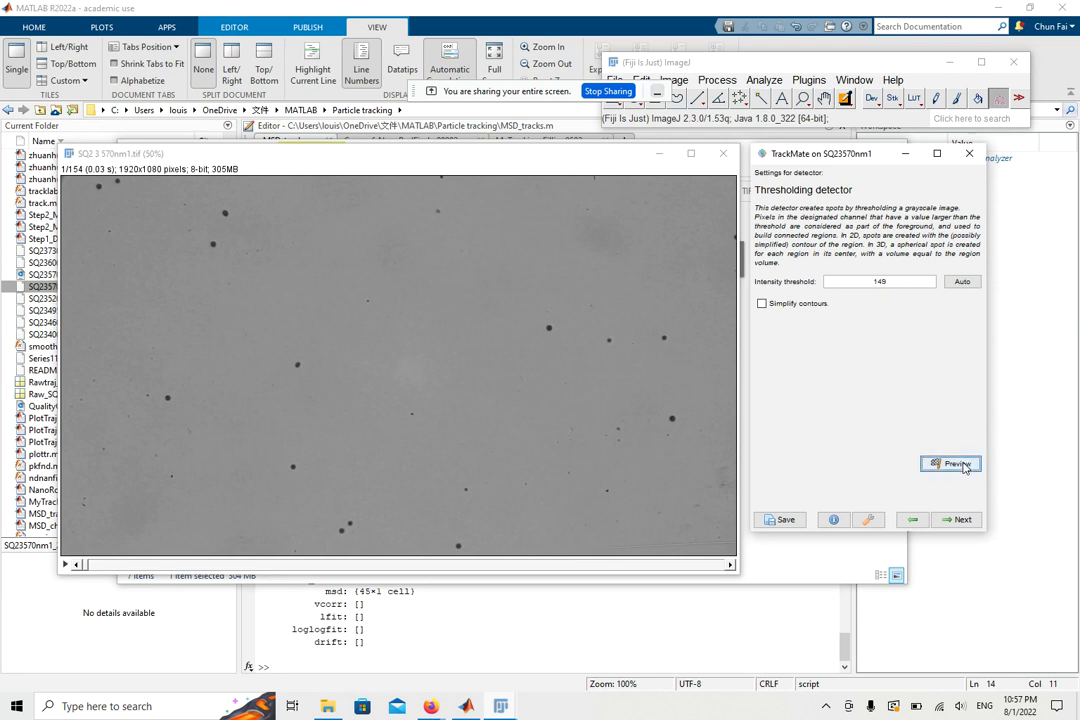
pyautogui.click(950, 463)
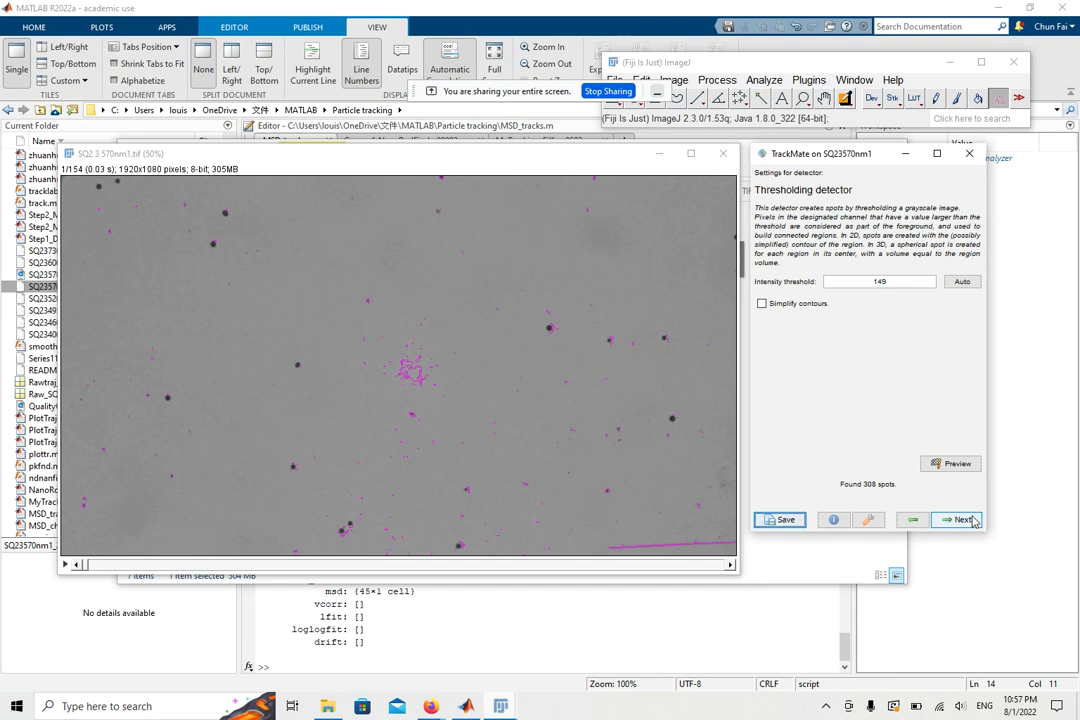
pyautogui.click(961, 519)
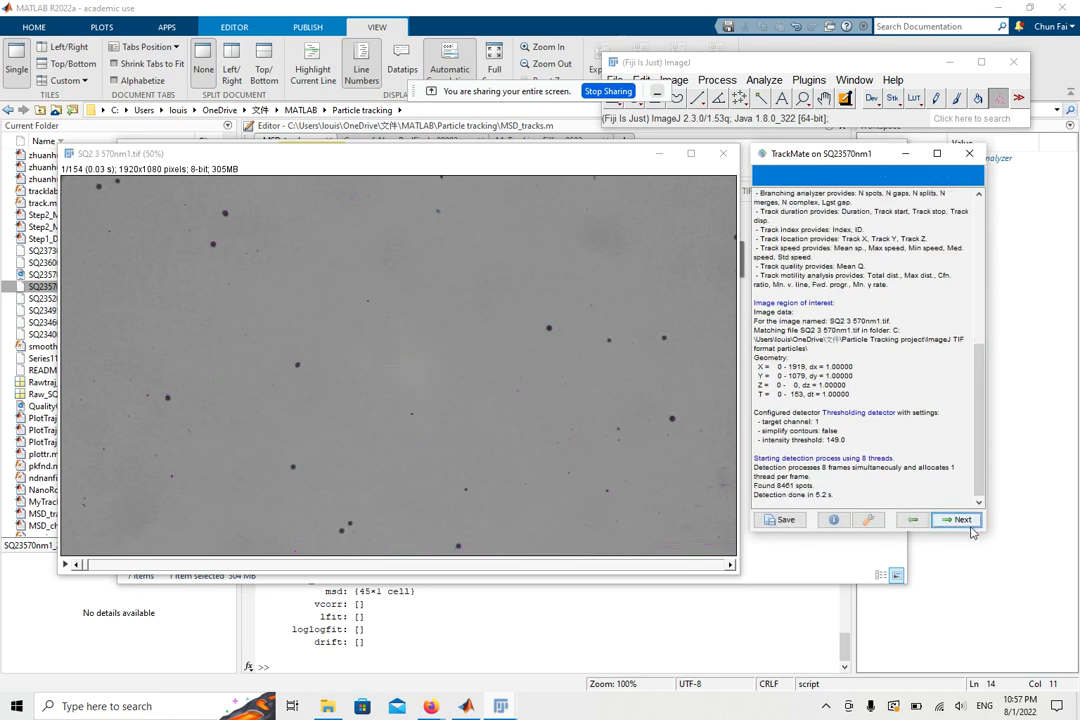
# Step: Keep all 8461 spots at initial thresholding and reach spot filters keeping 8460
pyautogui.click(957, 519)
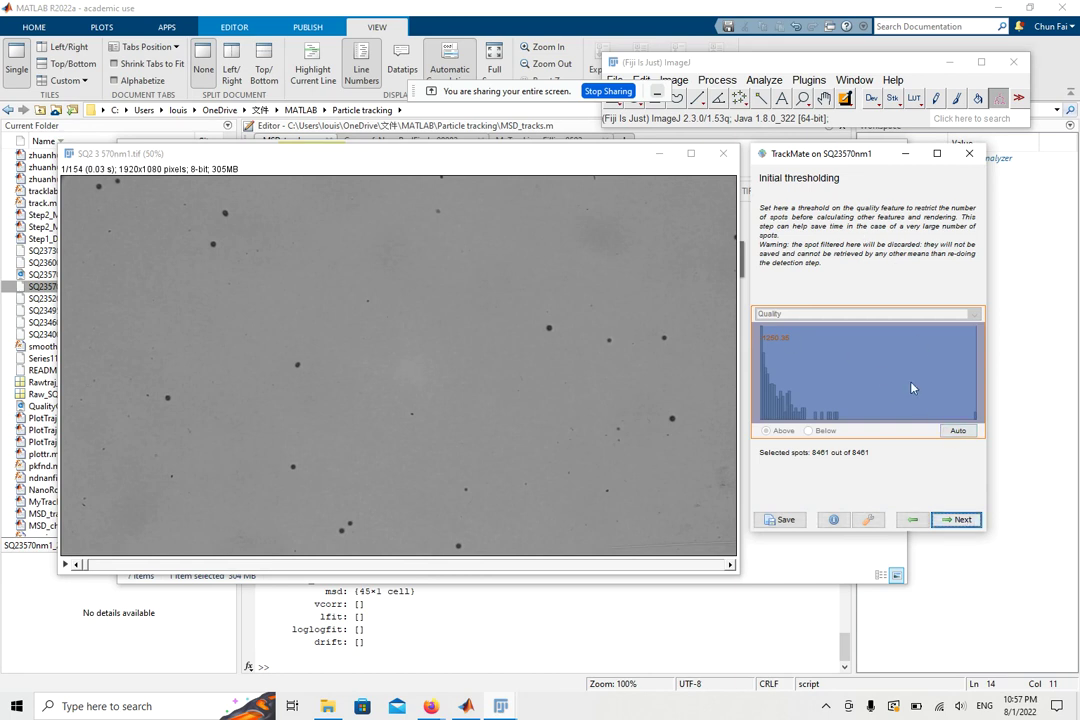
pyautogui.moveTo(948, 336)
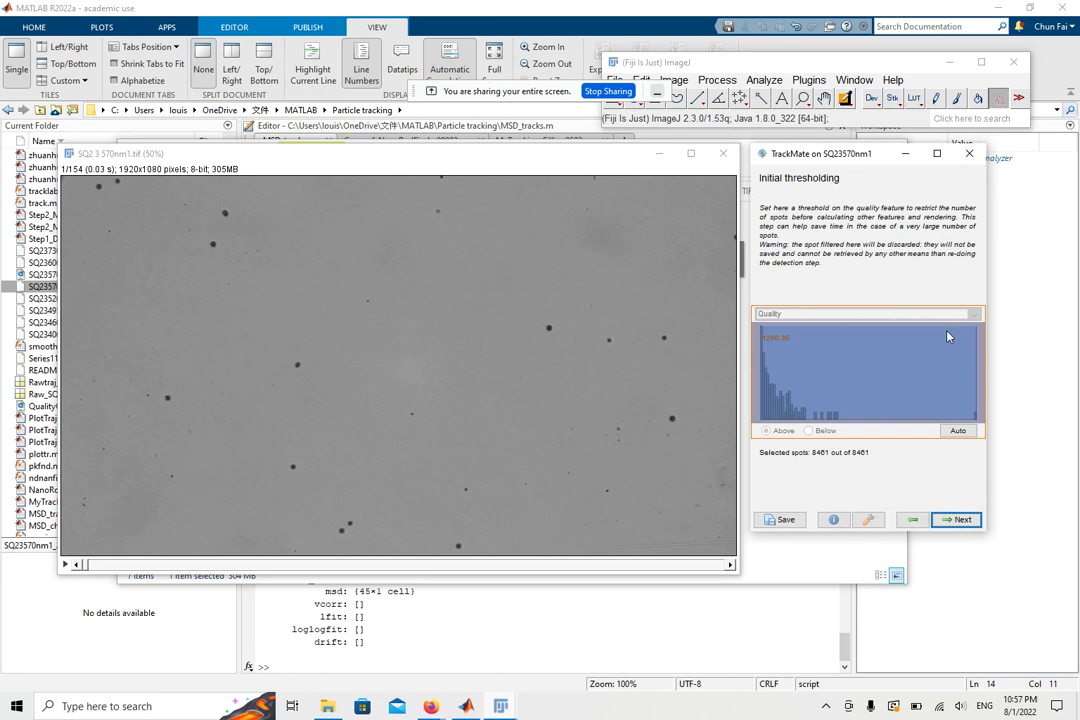
pyautogui.moveTo(797, 445)
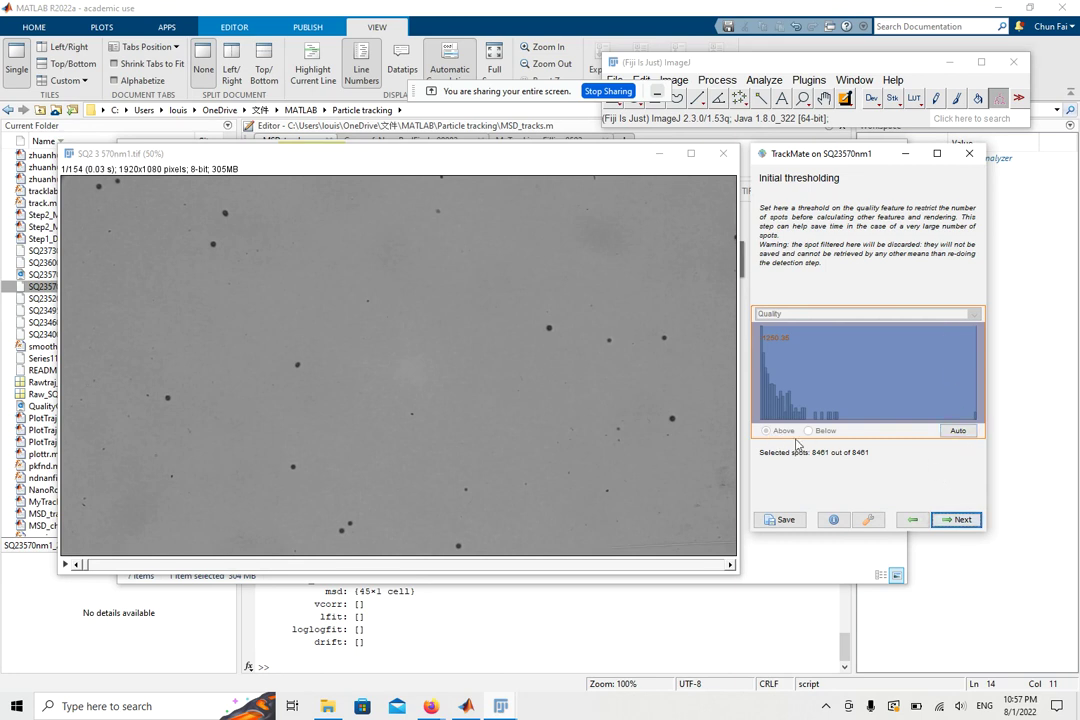
pyautogui.moveTo(920, 496)
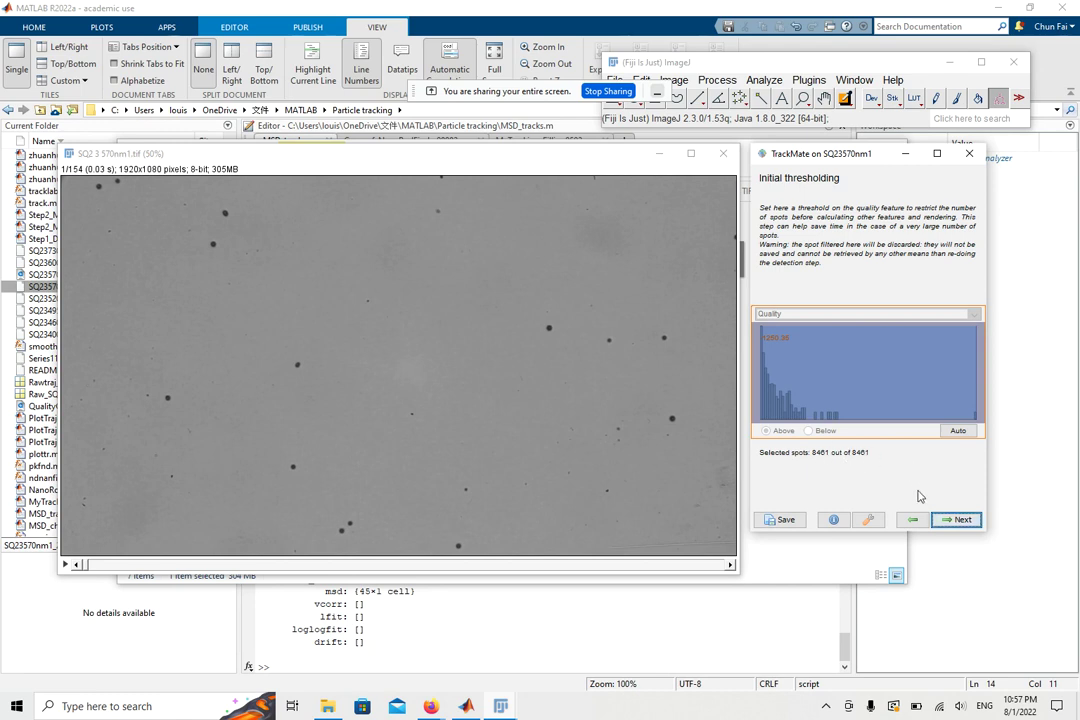
pyautogui.moveTo(957, 520)
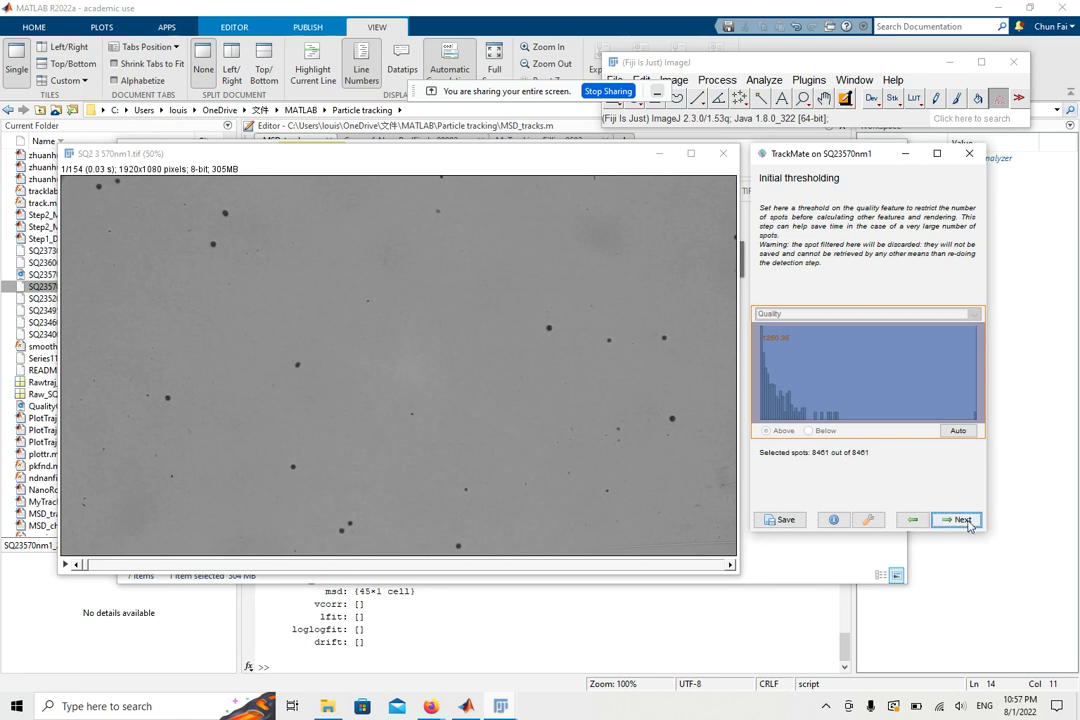
pyautogui.click(956, 520)
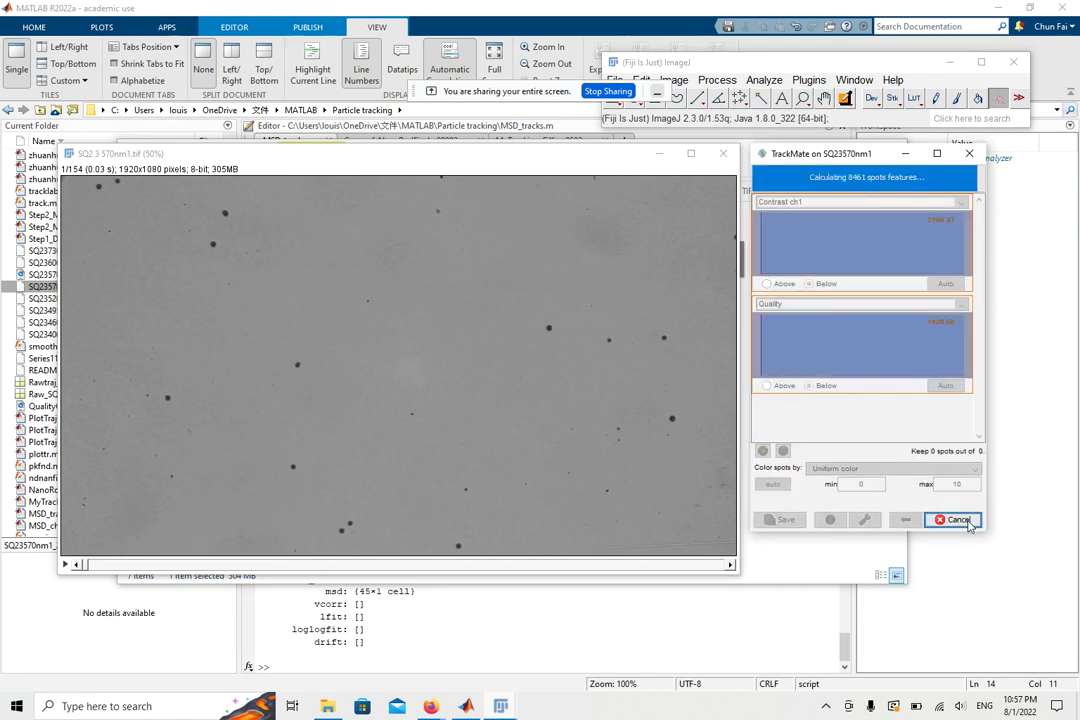
pyautogui.click(954, 519)
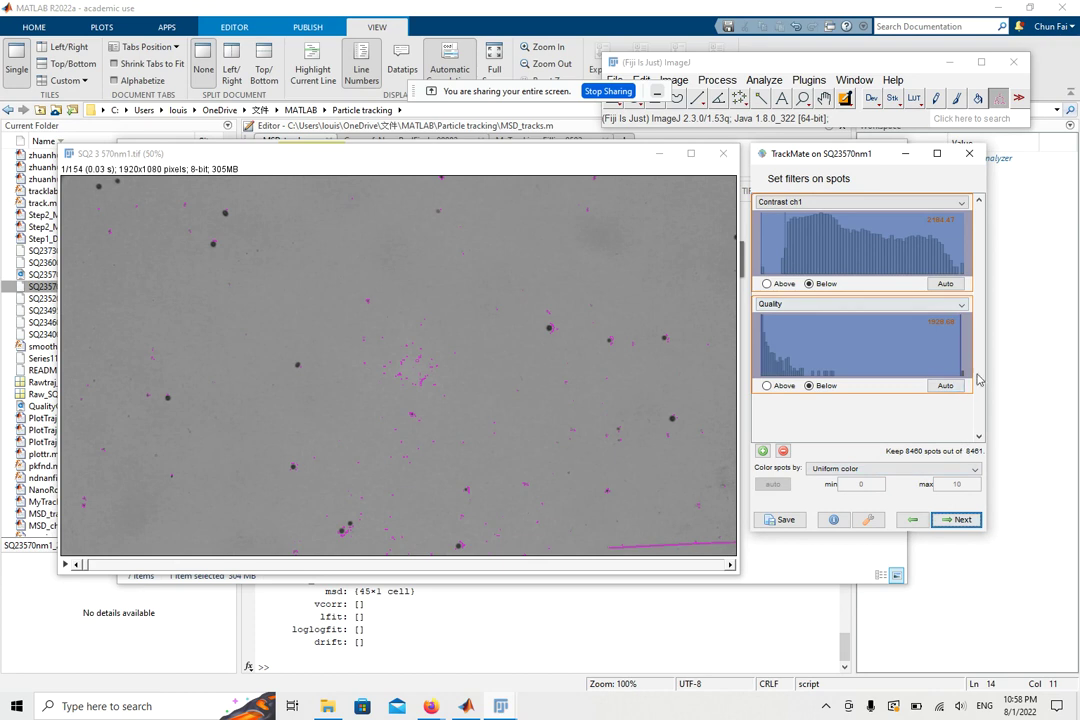
# Step: Track spots with Simple LAP (15 px linking and gap-closing, max gap 2), yielding 840 tracks
pyautogui.click(956, 519)
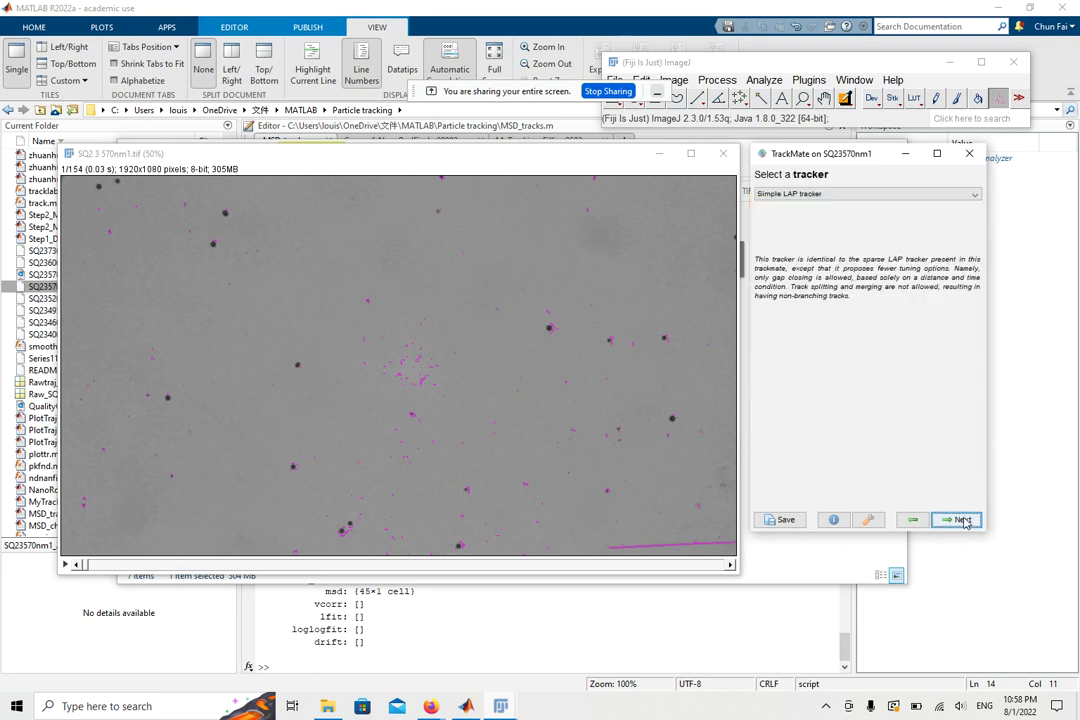
pyautogui.click(865, 193)
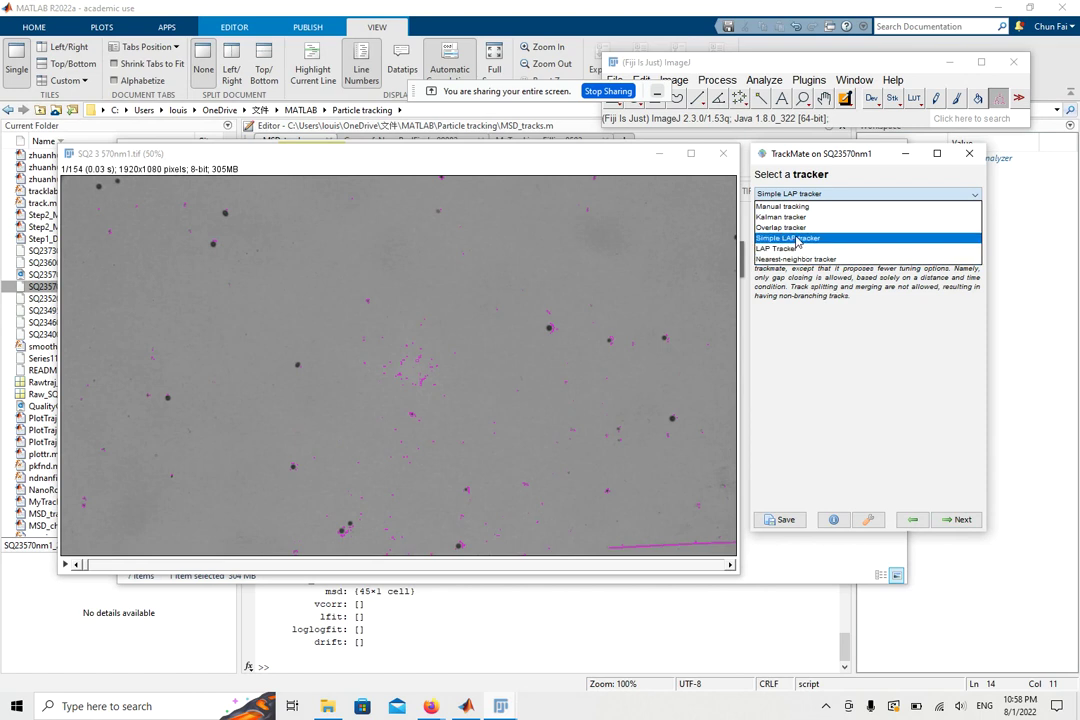
pyautogui.click(790, 238)
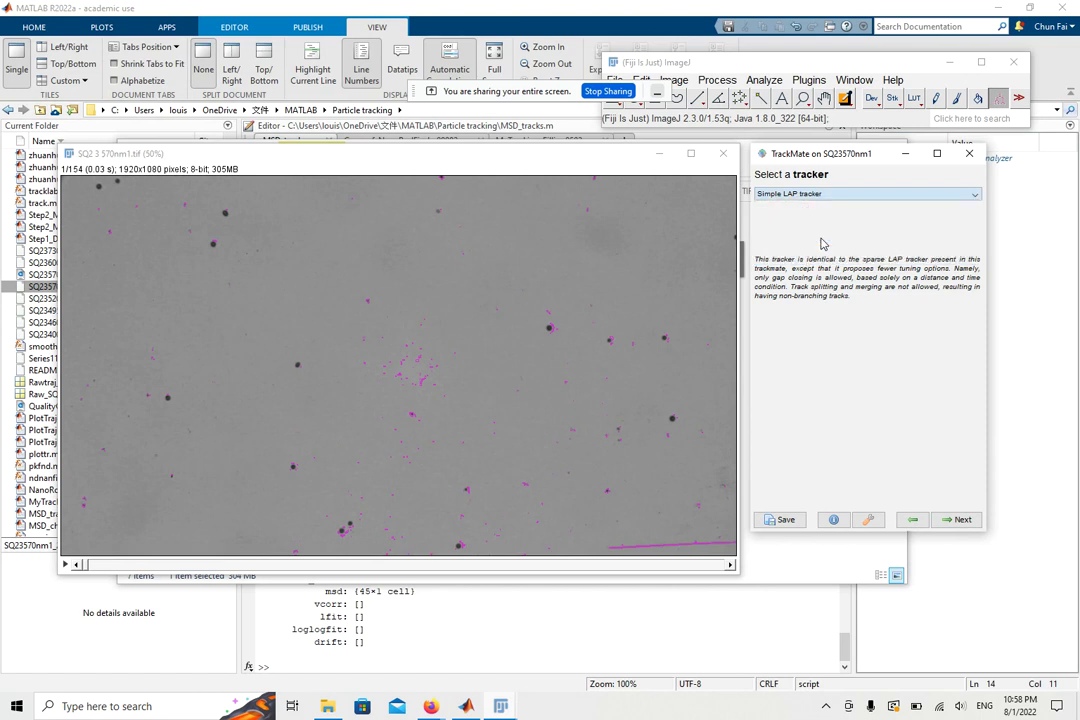
pyautogui.click(957, 519)
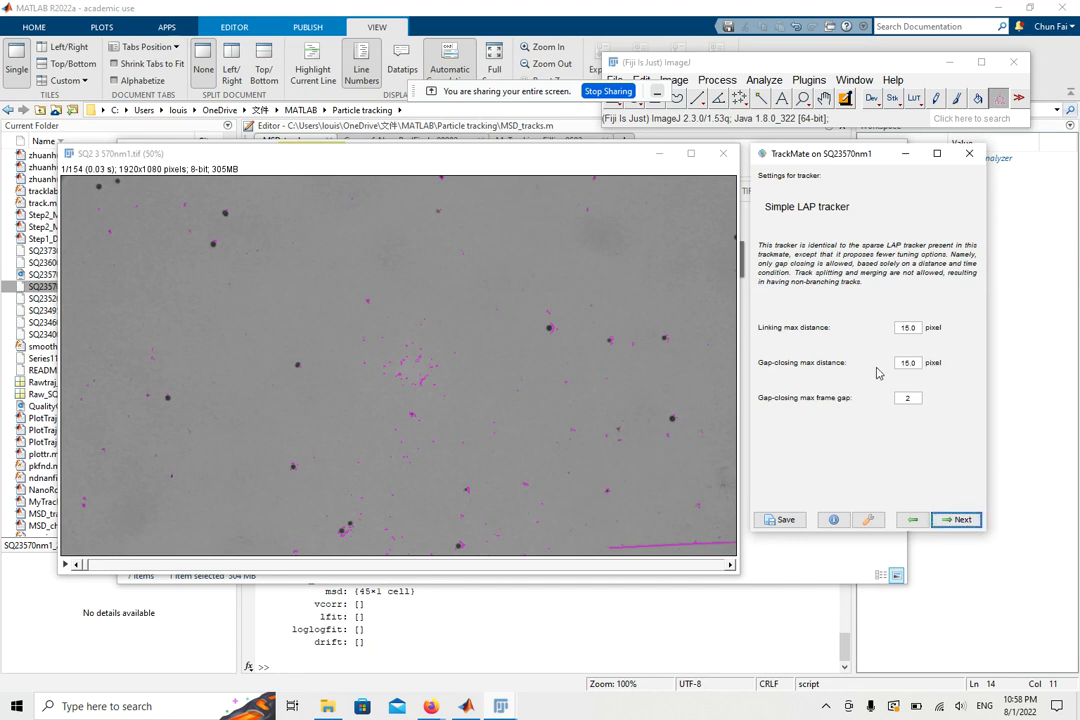
pyautogui.moveTo(930, 339)
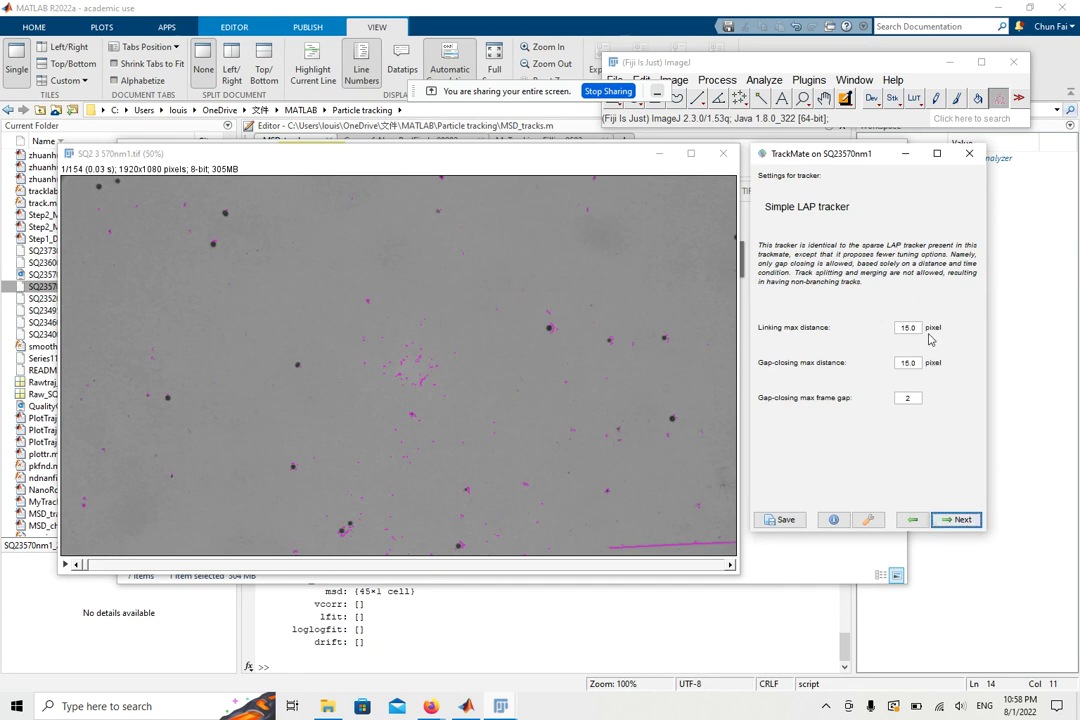
pyautogui.moveTo(848, 404)
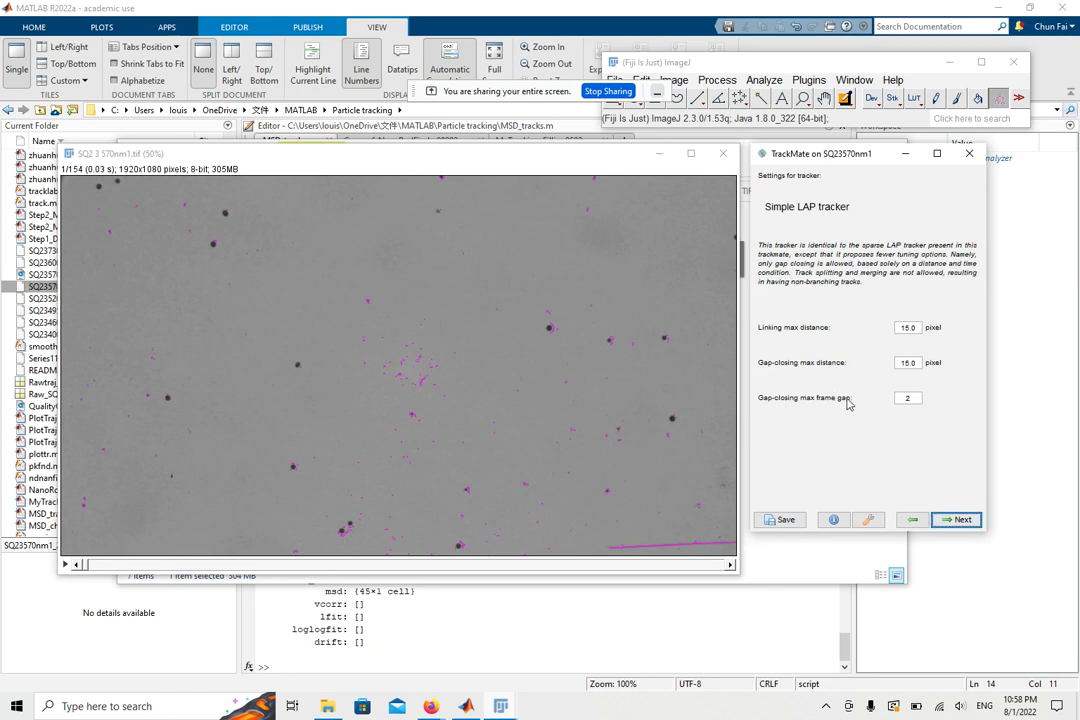
pyautogui.moveTo(963, 382)
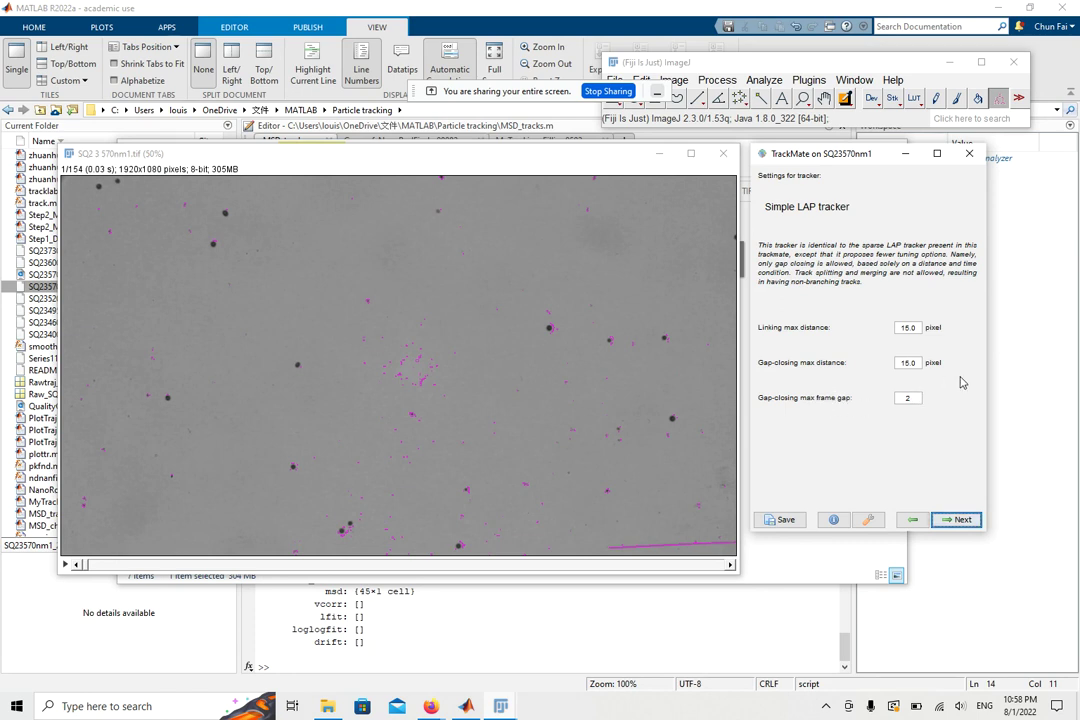
pyautogui.click(956, 519)
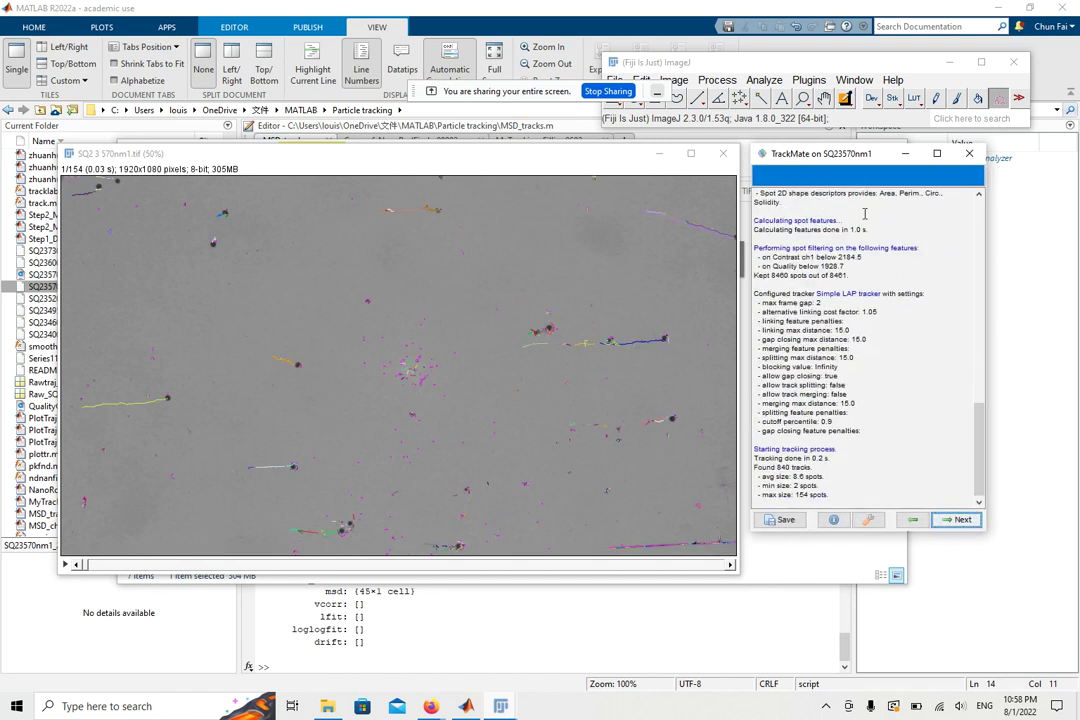
pyautogui.moveTo(386, 321)
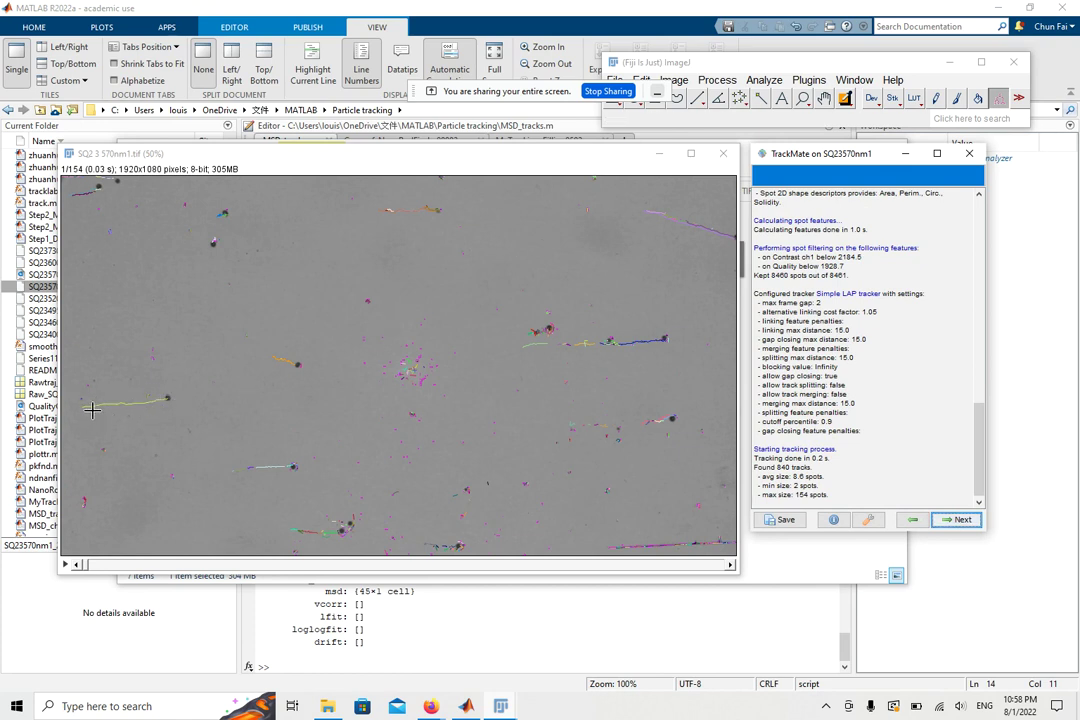
pyautogui.moveTo(486, 438)
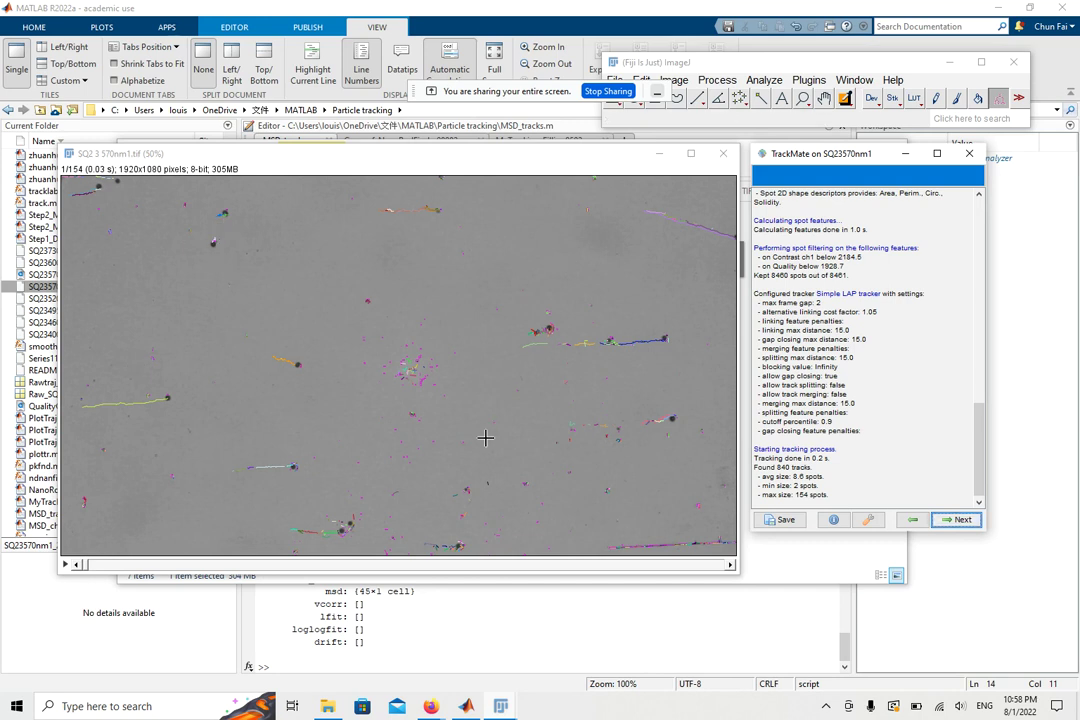
pyautogui.moveTo(595, 352)
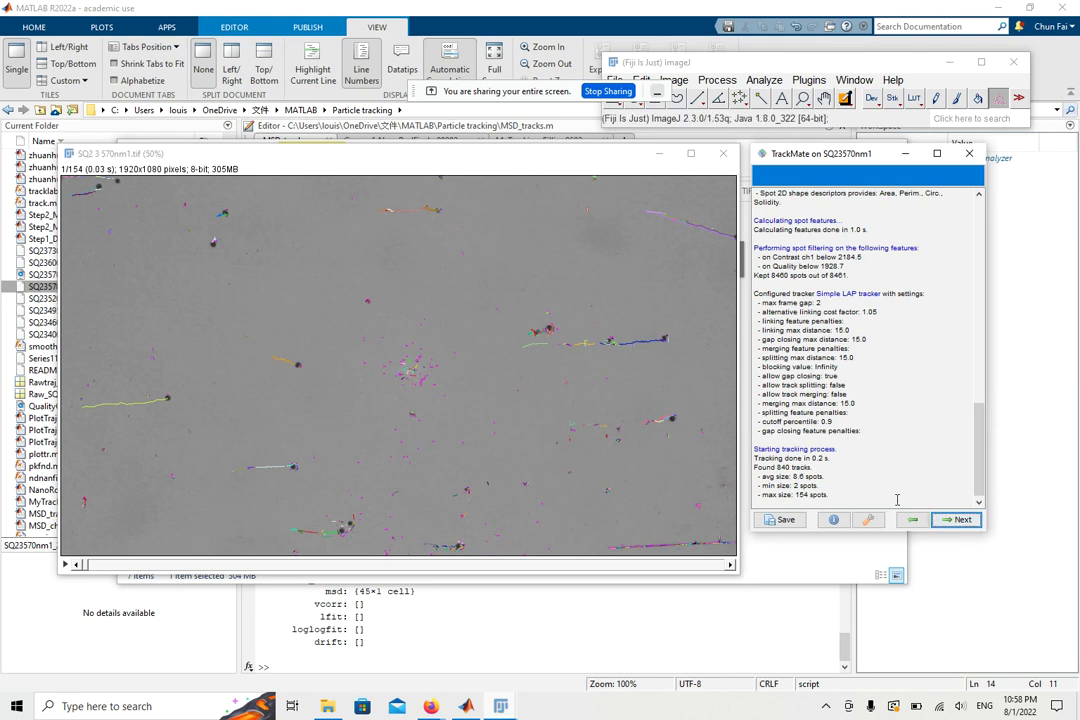
# Step: Leave all 840 tracks unfiltered and advance to the display options
pyautogui.click(956, 519)
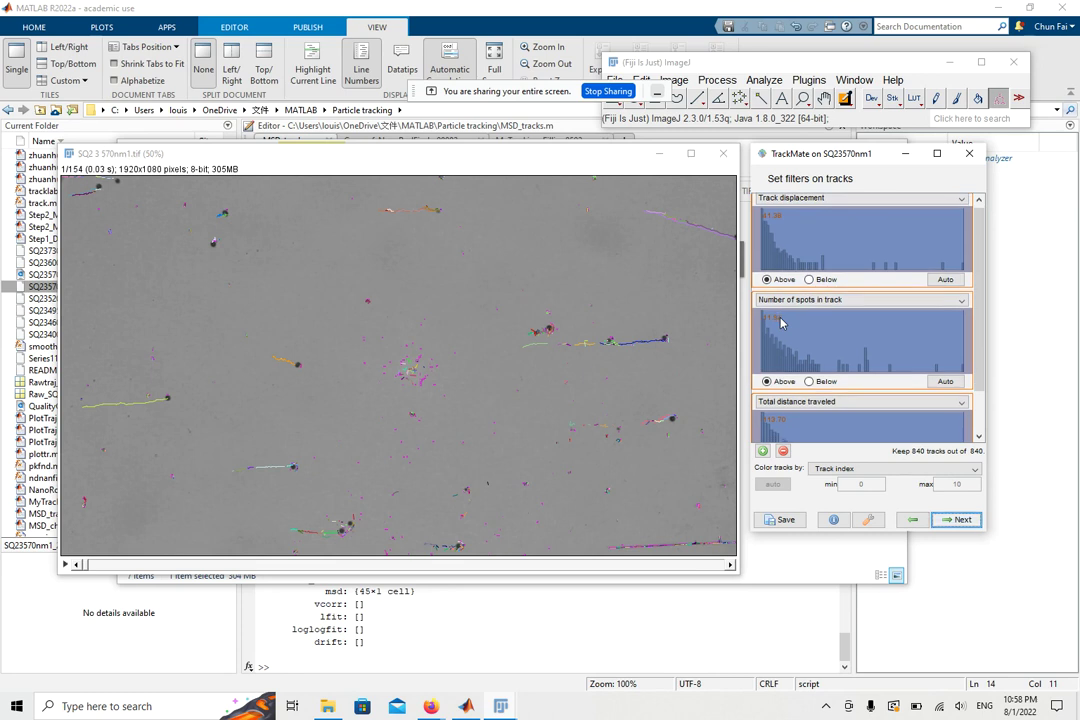
pyautogui.scroll(-3)
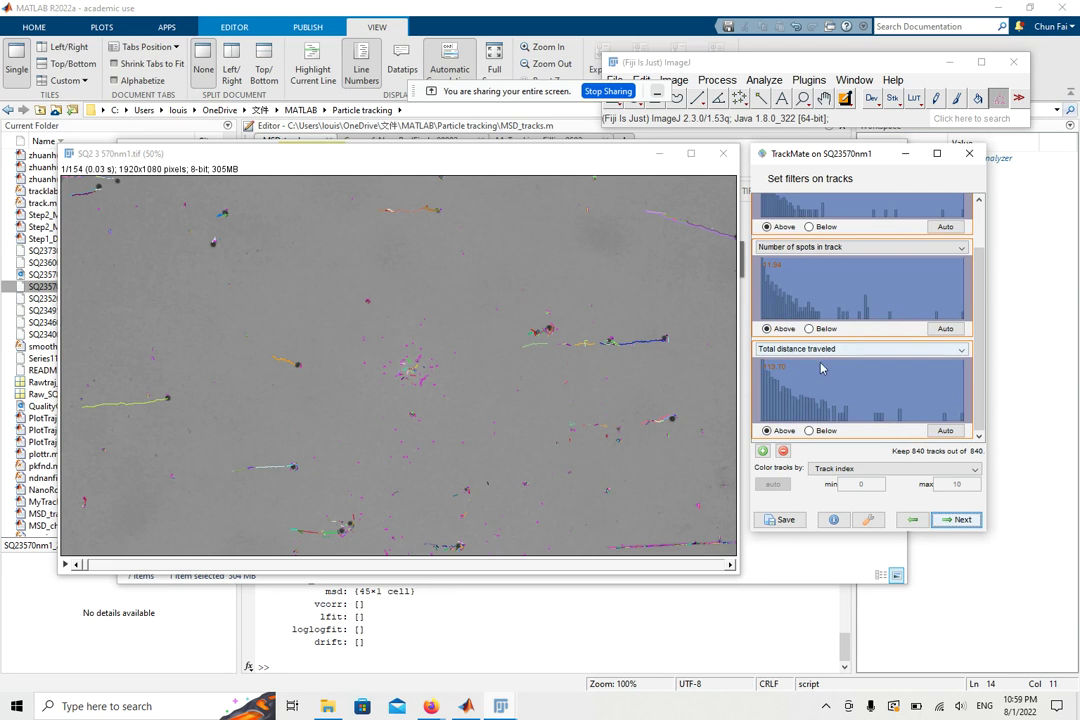
pyautogui.moveTo(403, 368)
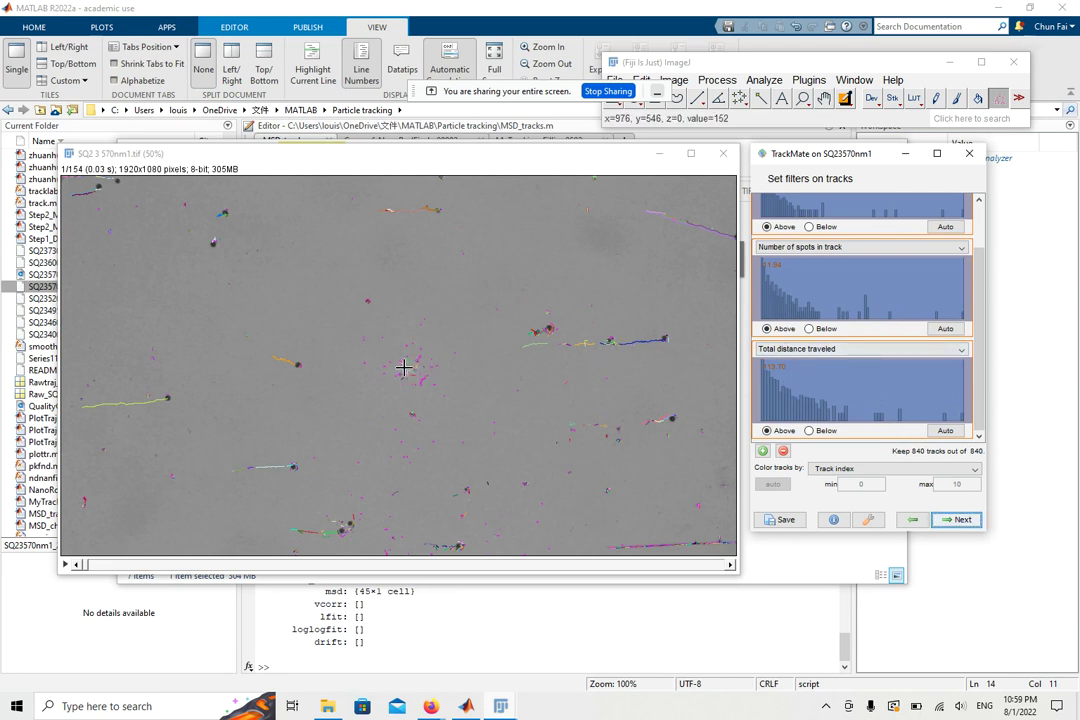
pyautogui.moveTo(400, 423)
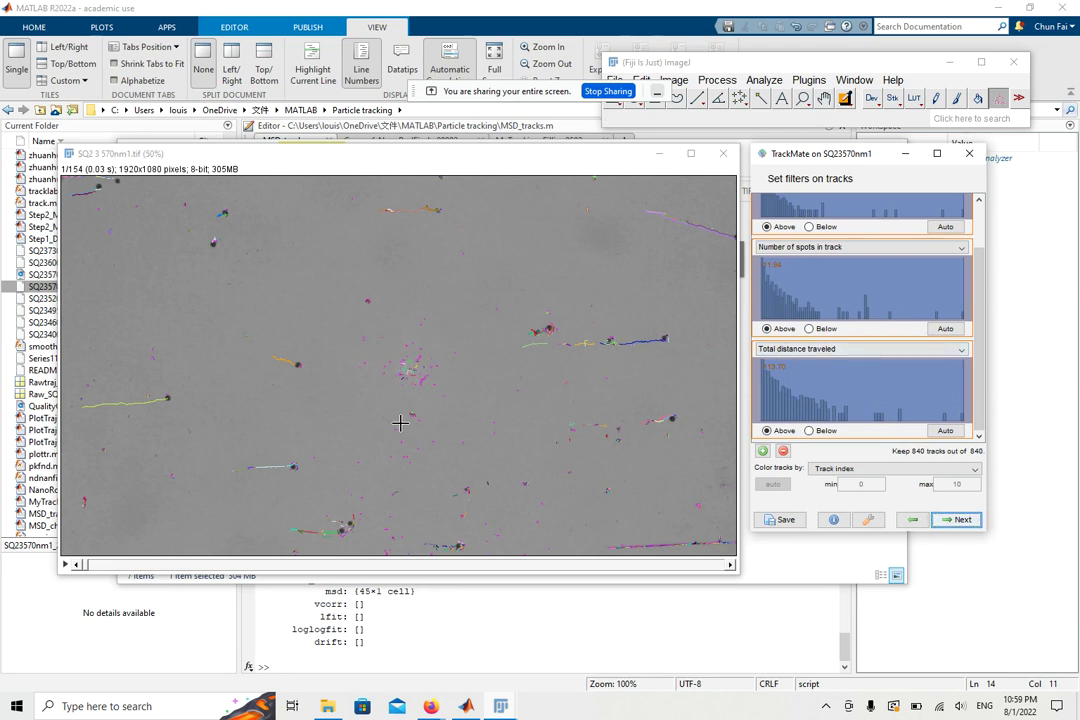
pyautogui.moveTo(698, 497)
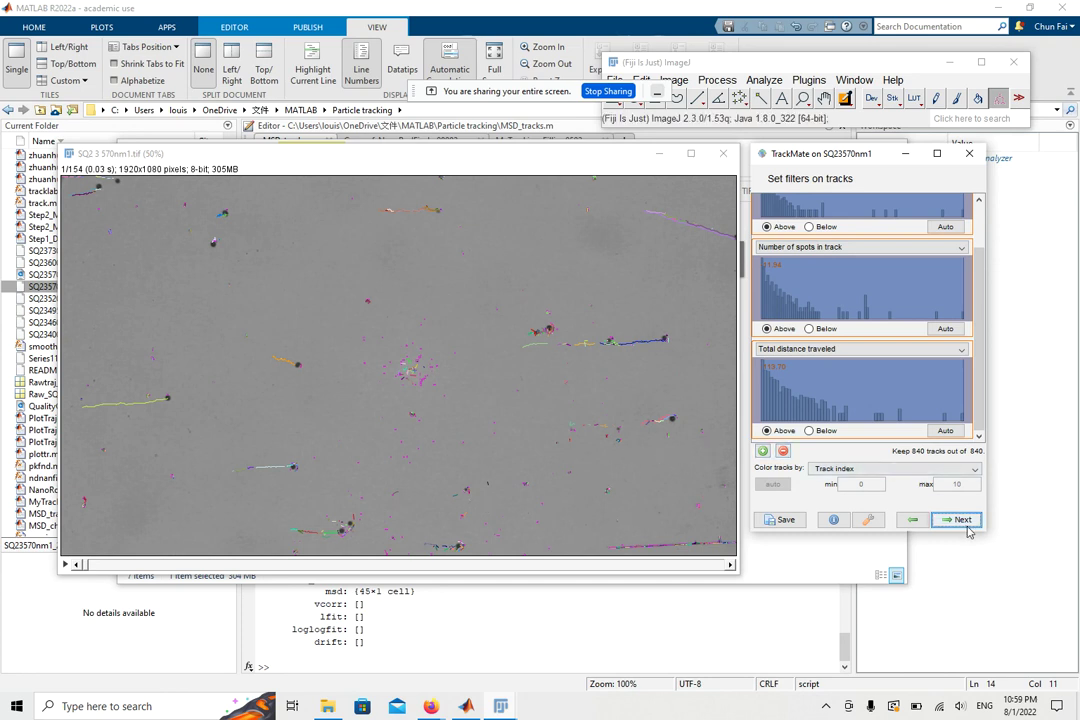
pyautogui.click(957, 519)
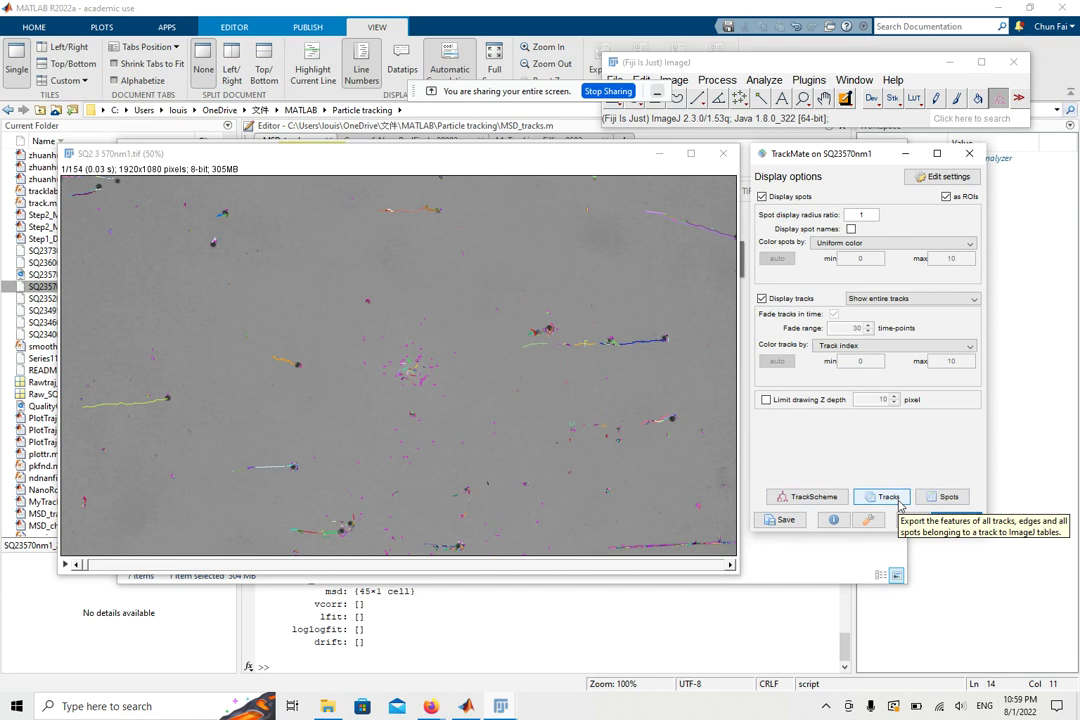
# Step: Inspect the track tables of per-spot X, Y, Z and frame values, then close them
pyautogui.click(881, 496)
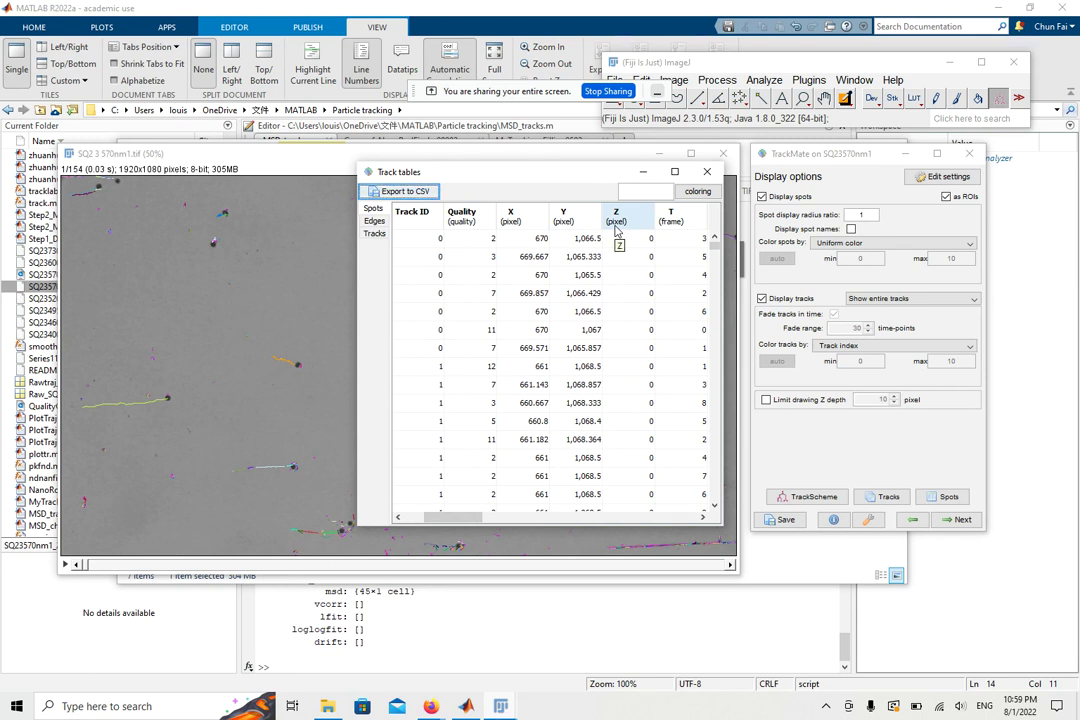
pyautogui.moveTo(685, 220)
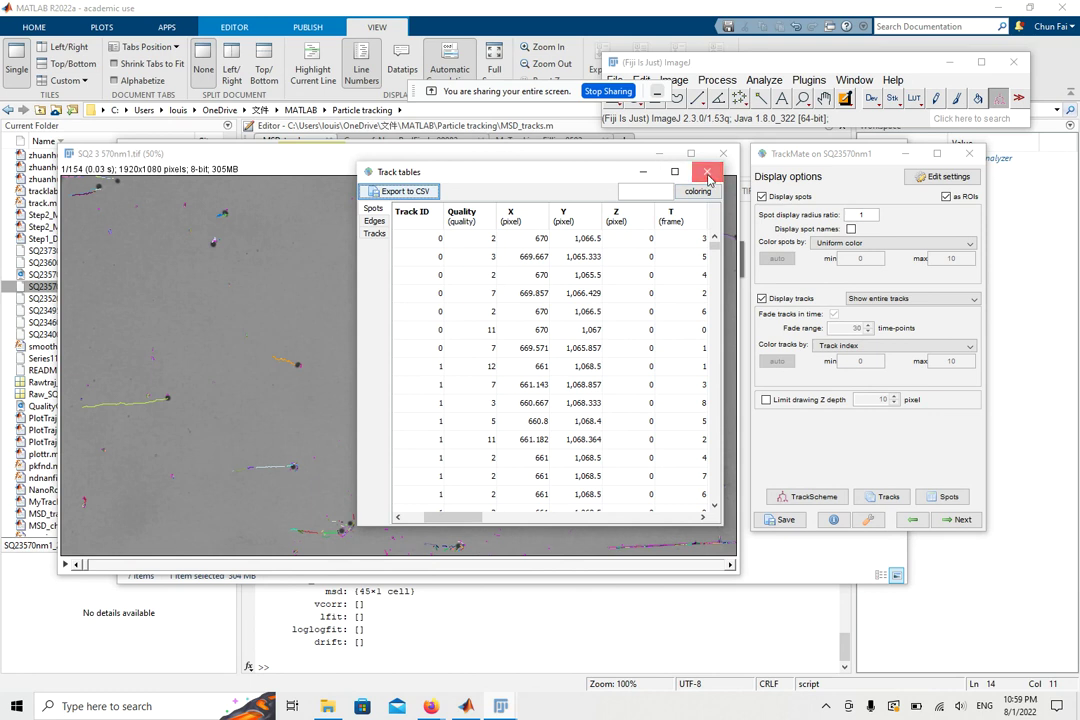
pyautogui.click(708, 171)
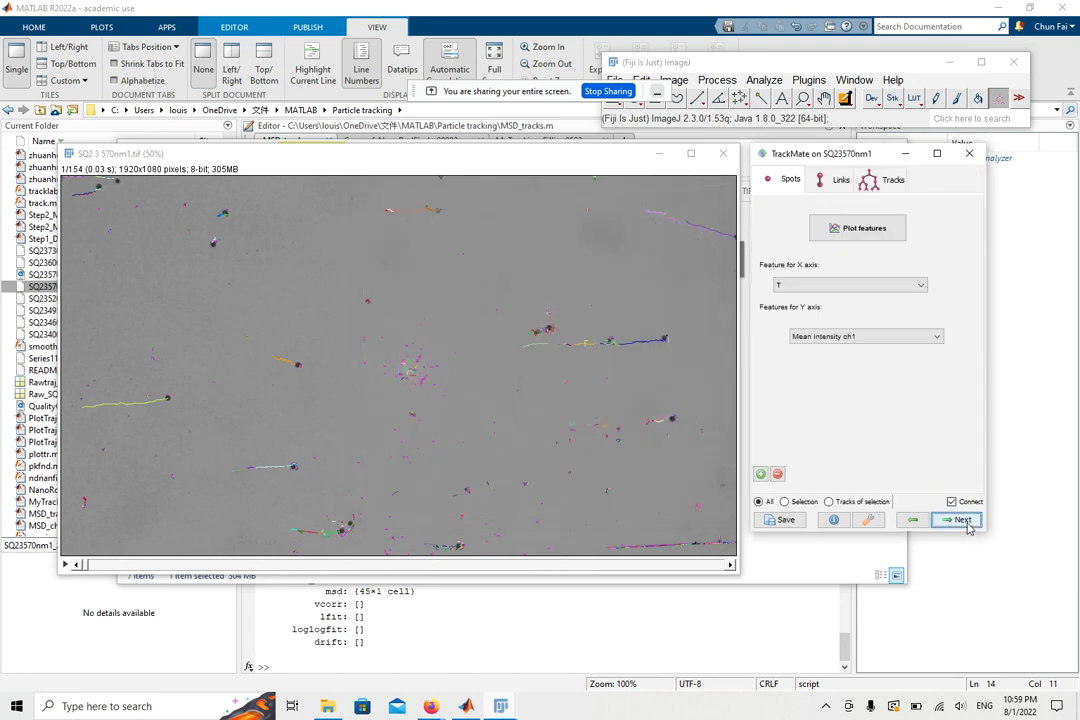
# Step: Export the tracks to an XML file named SQ2 3 570nm1_Tracks.xml
pyautogui.click(958, 520)
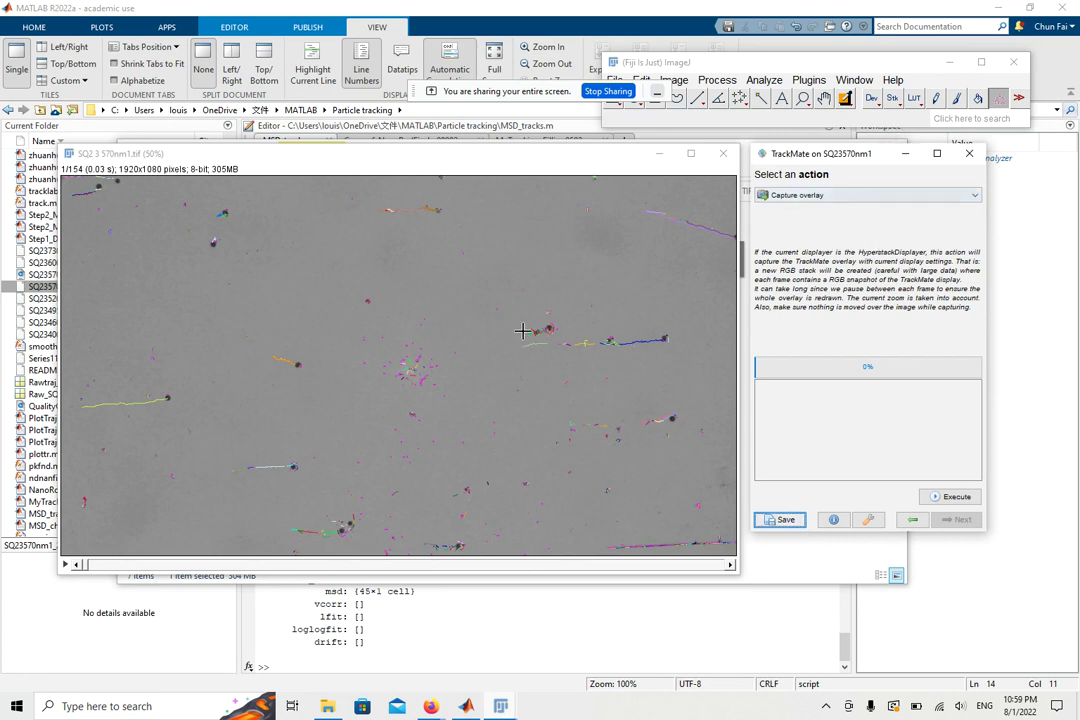
pyautogui.click(868, 194)
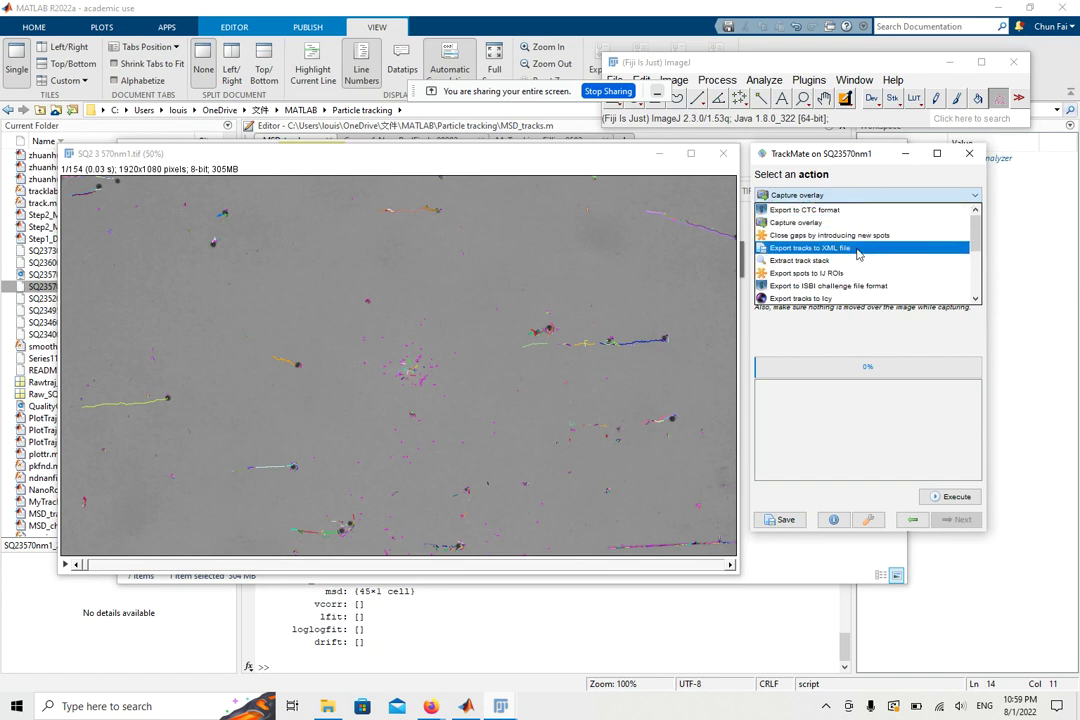
pyautogui.click(810, 247)
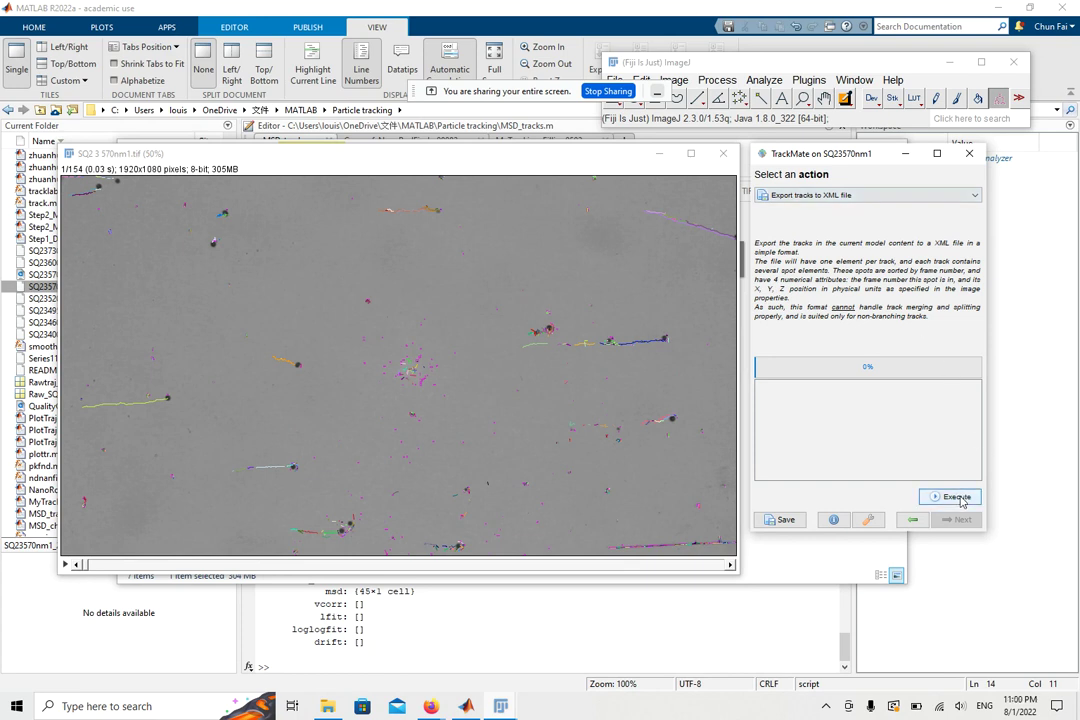
pyautogui.click(956, 497)
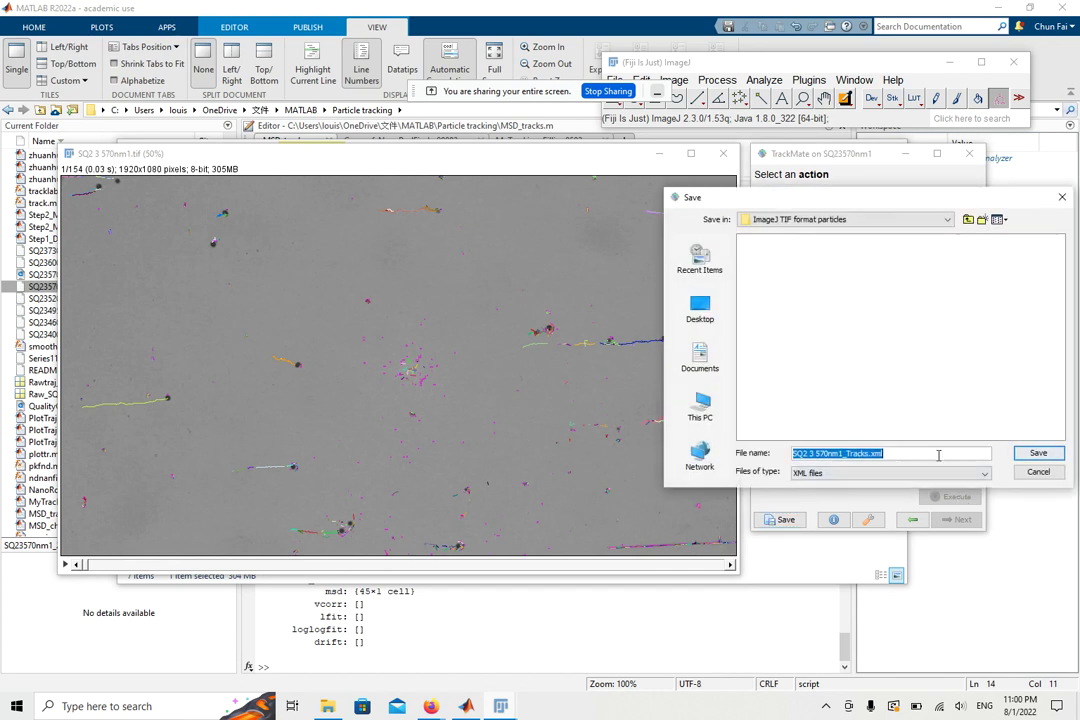
pyautogui.click(1038, 453)
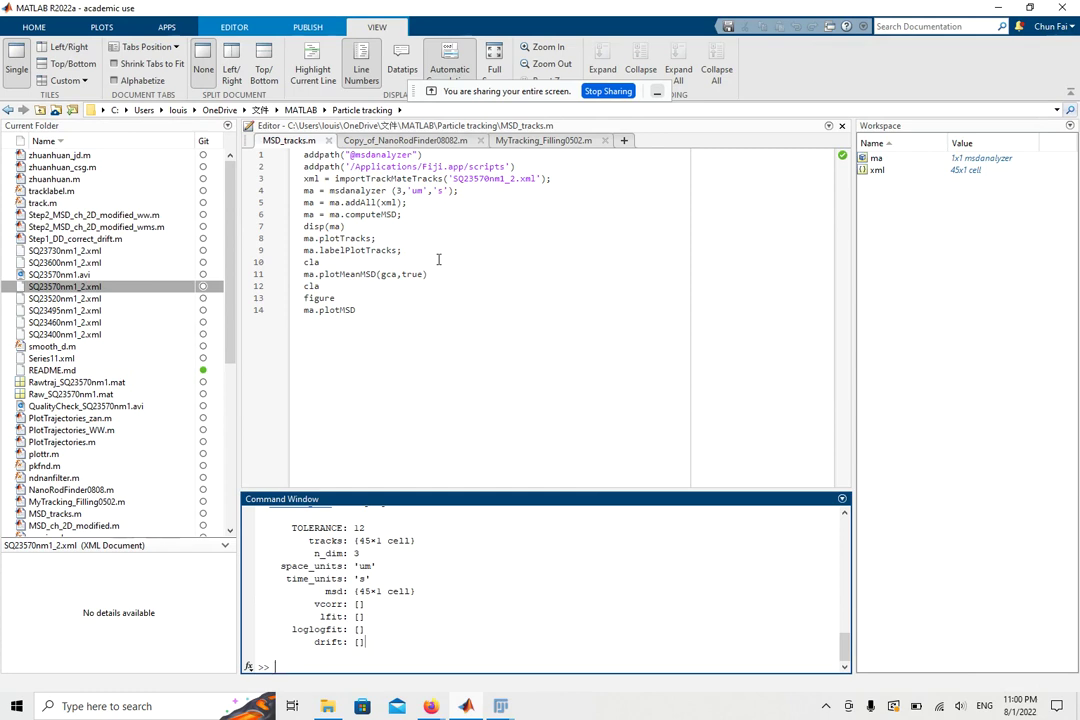
pyautogui.moveTo(487, 365)
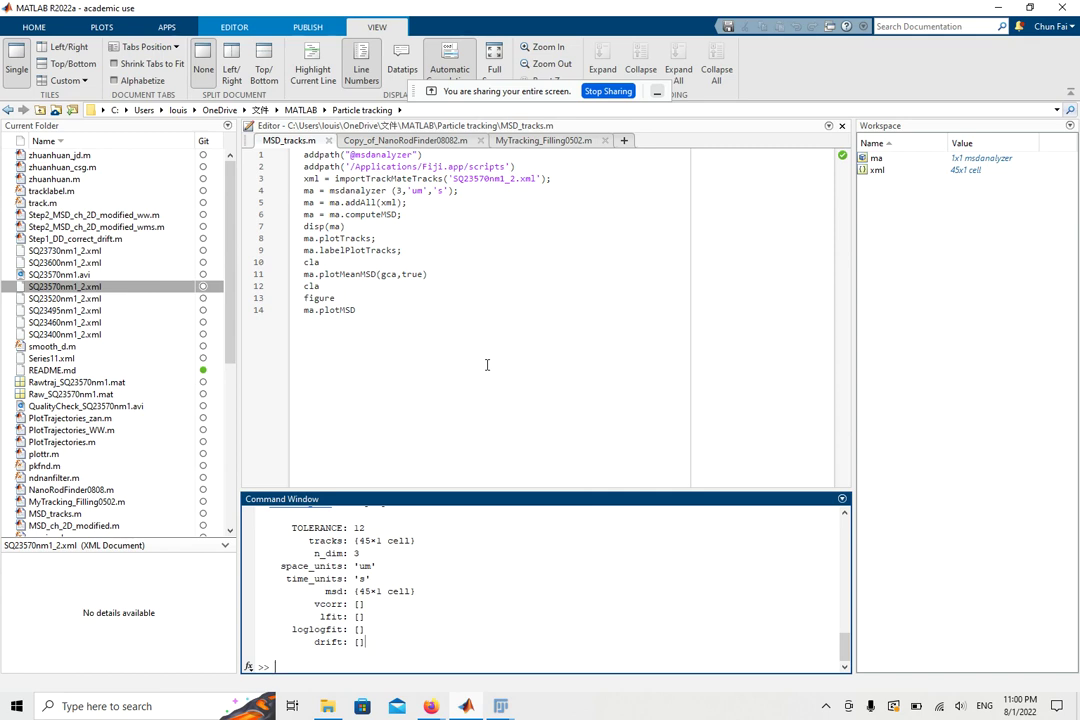
pyautogui.moveTo(465, 90)
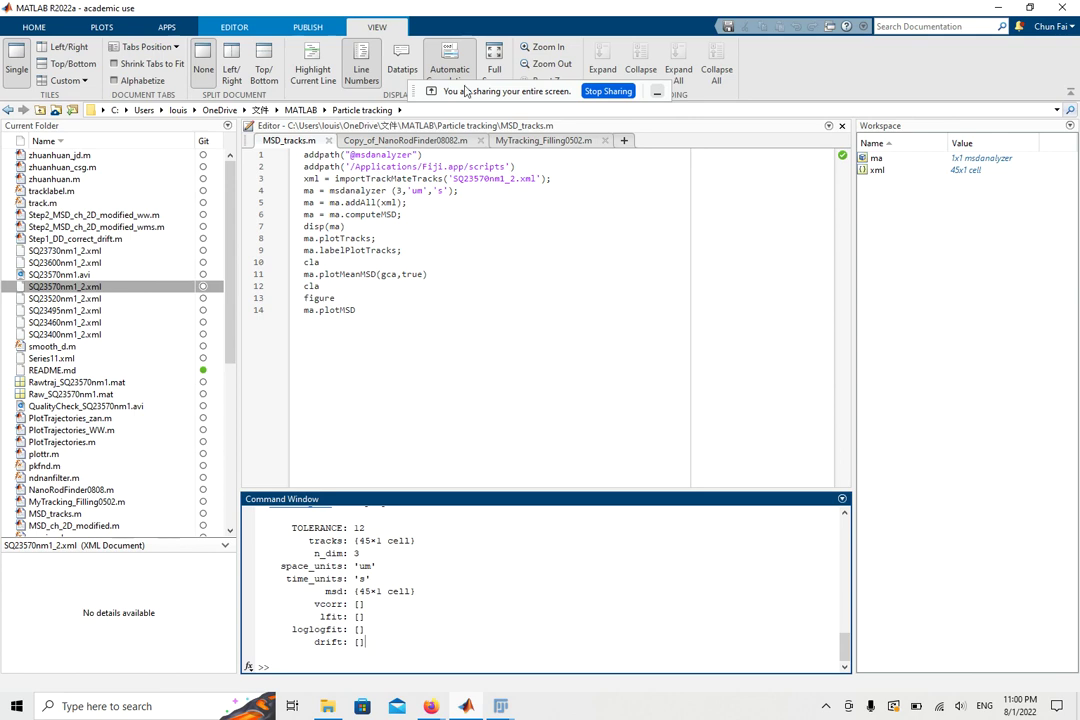
# Step: Focus the MSD_tracks.m script in MATLAB's Editor
pyautogui.click(337, 298)
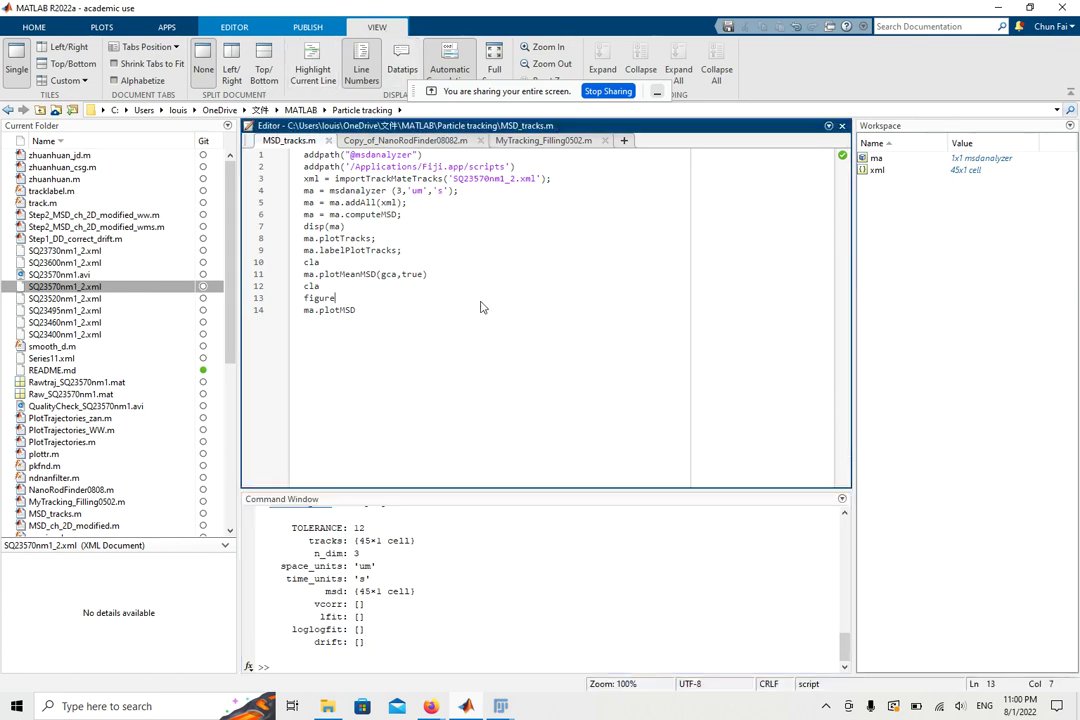